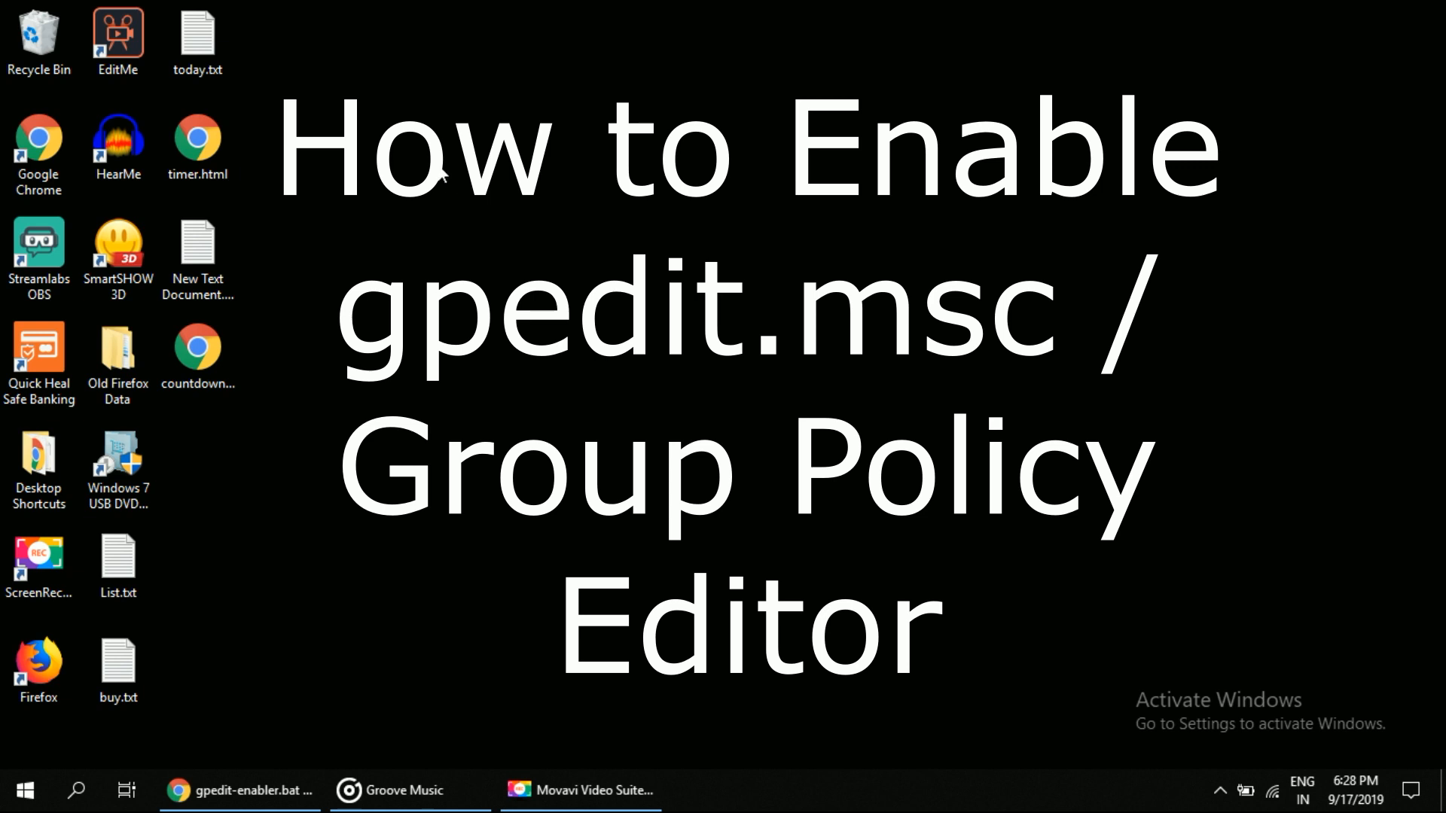
mouse_move(443, 238)
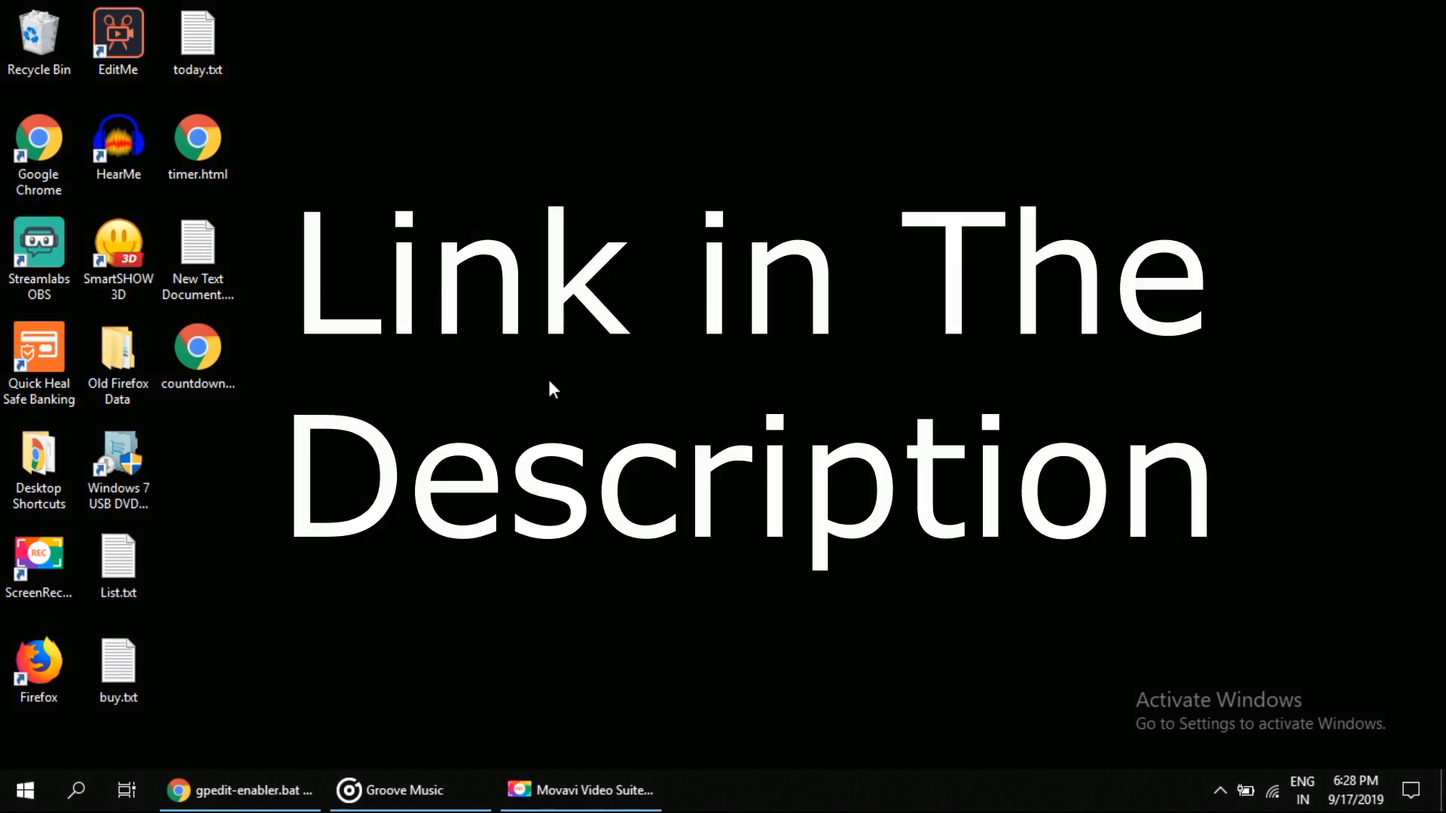
mouse_move(918, 403)
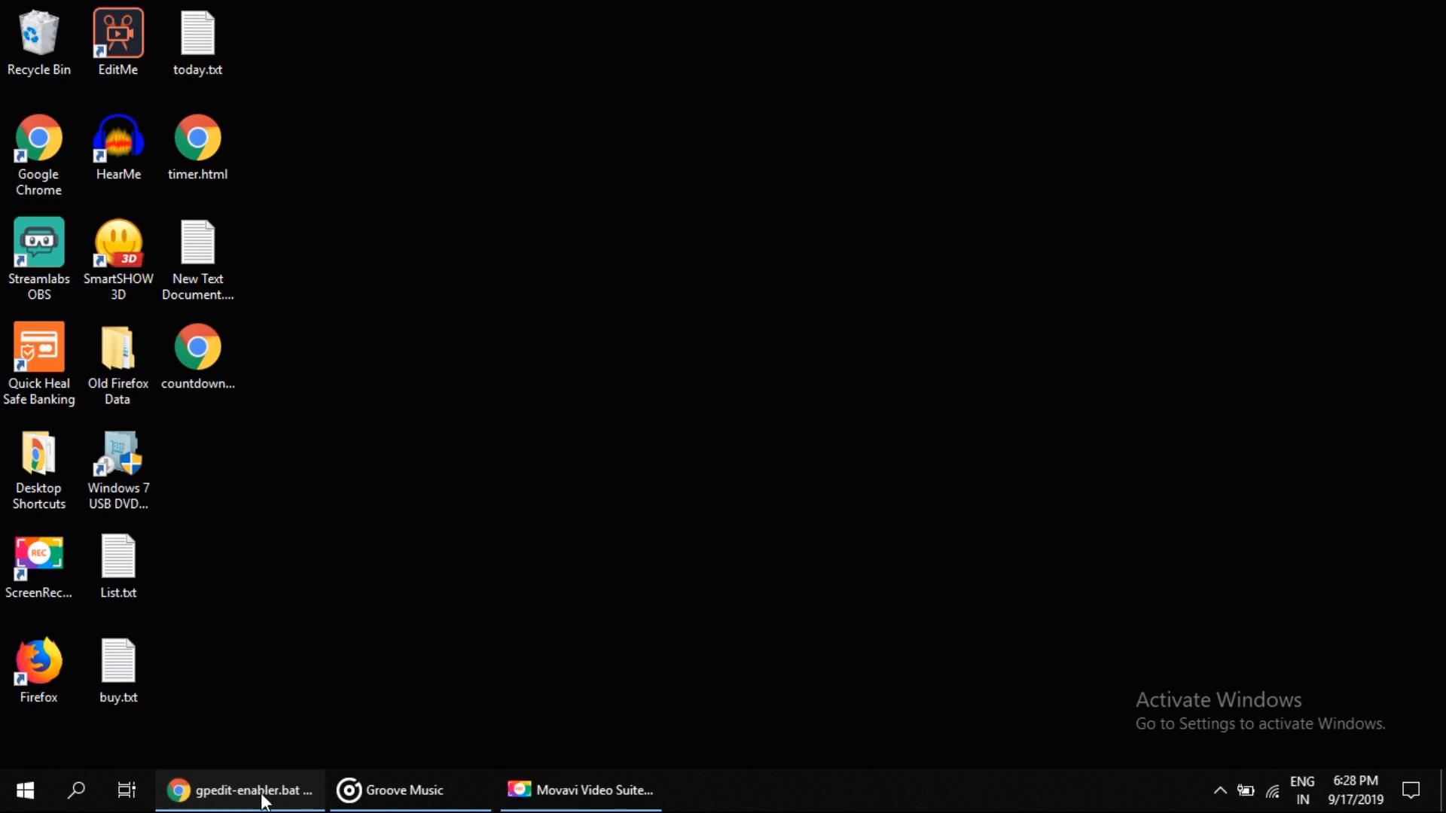
Download gpedit-enabler.bat from the Google Drive page in Chrome and show the download's options.
left_click(239, 790)
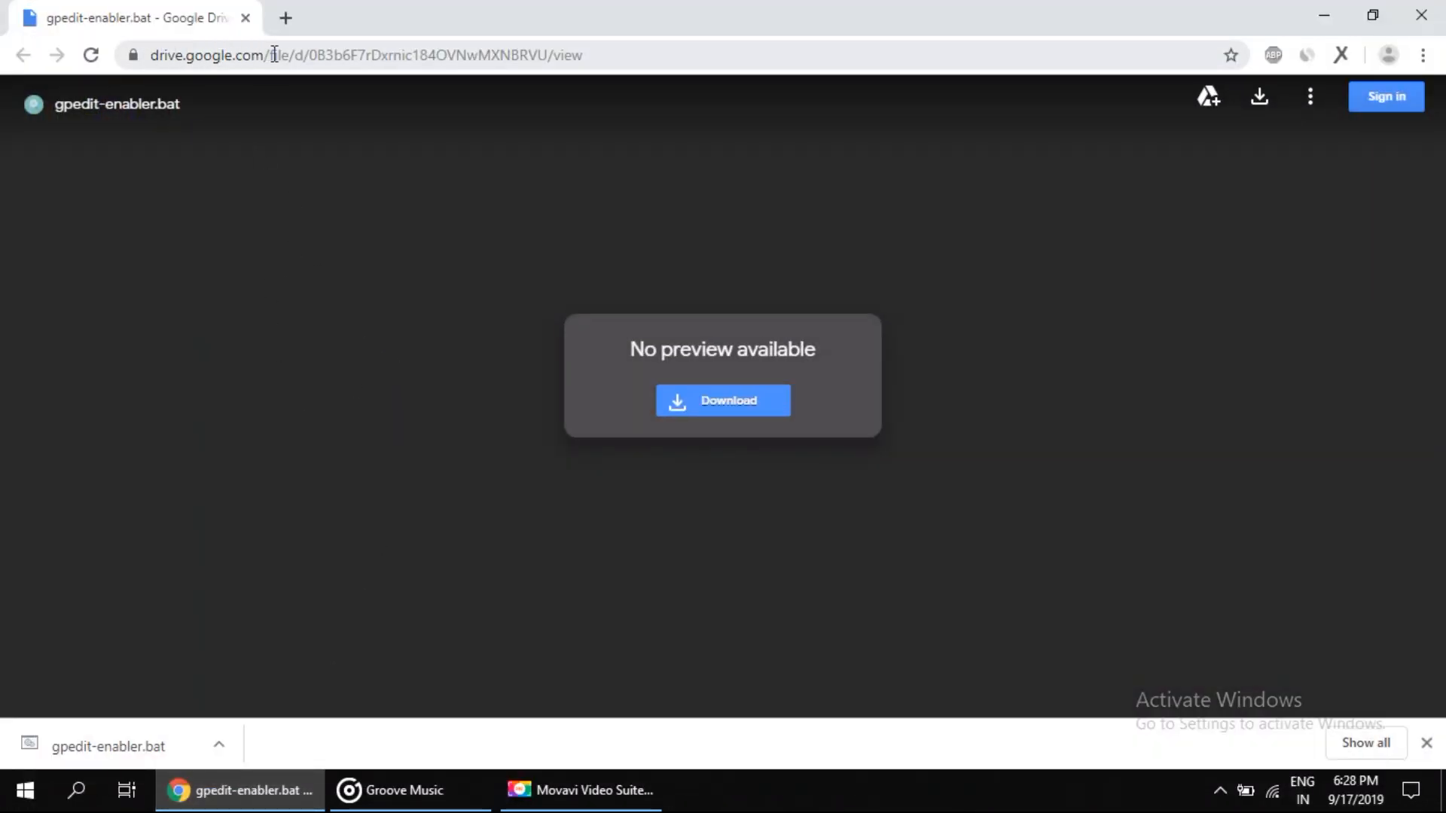
mouse_move(601, 54)
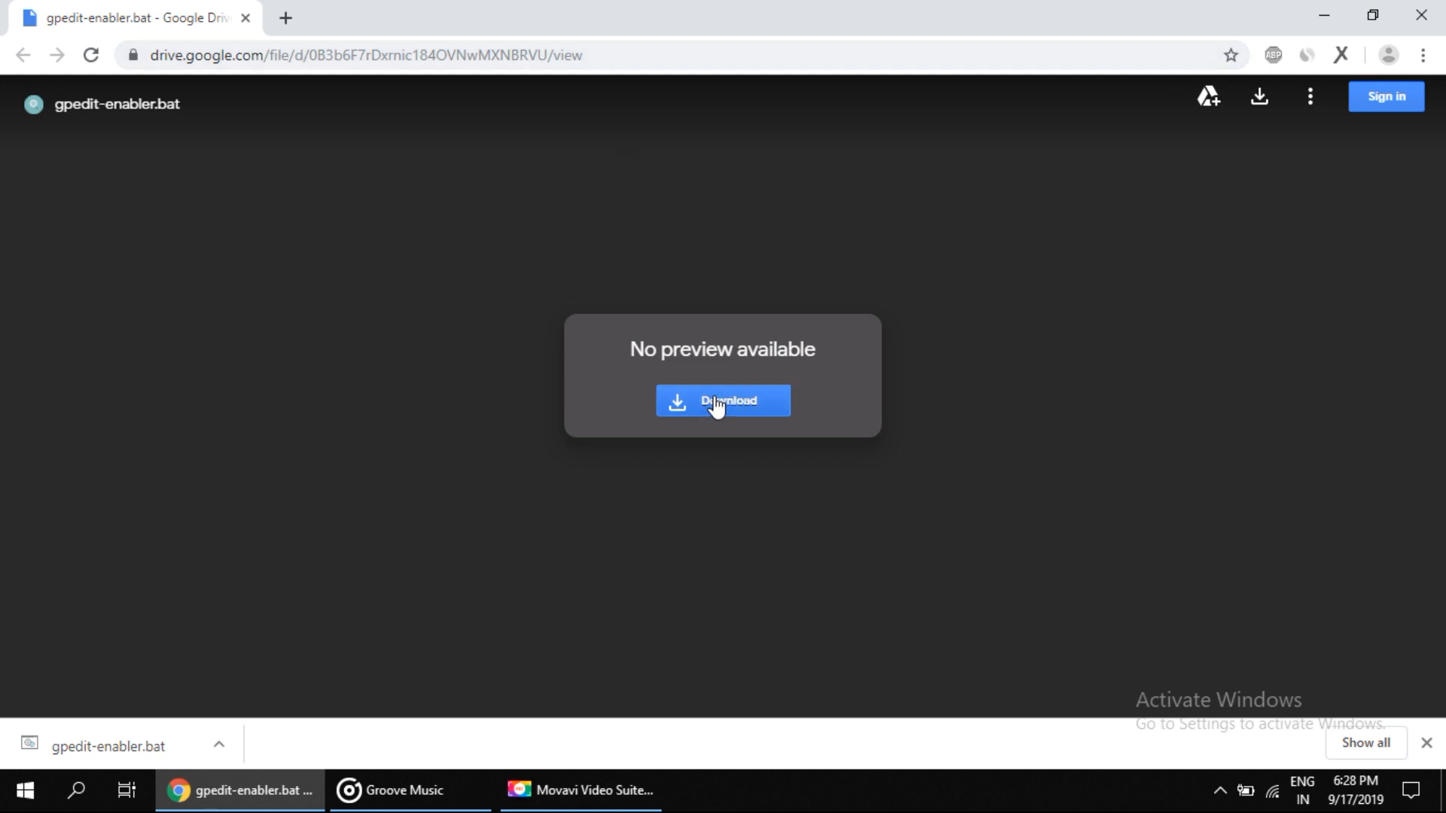
left_click(721, 401)
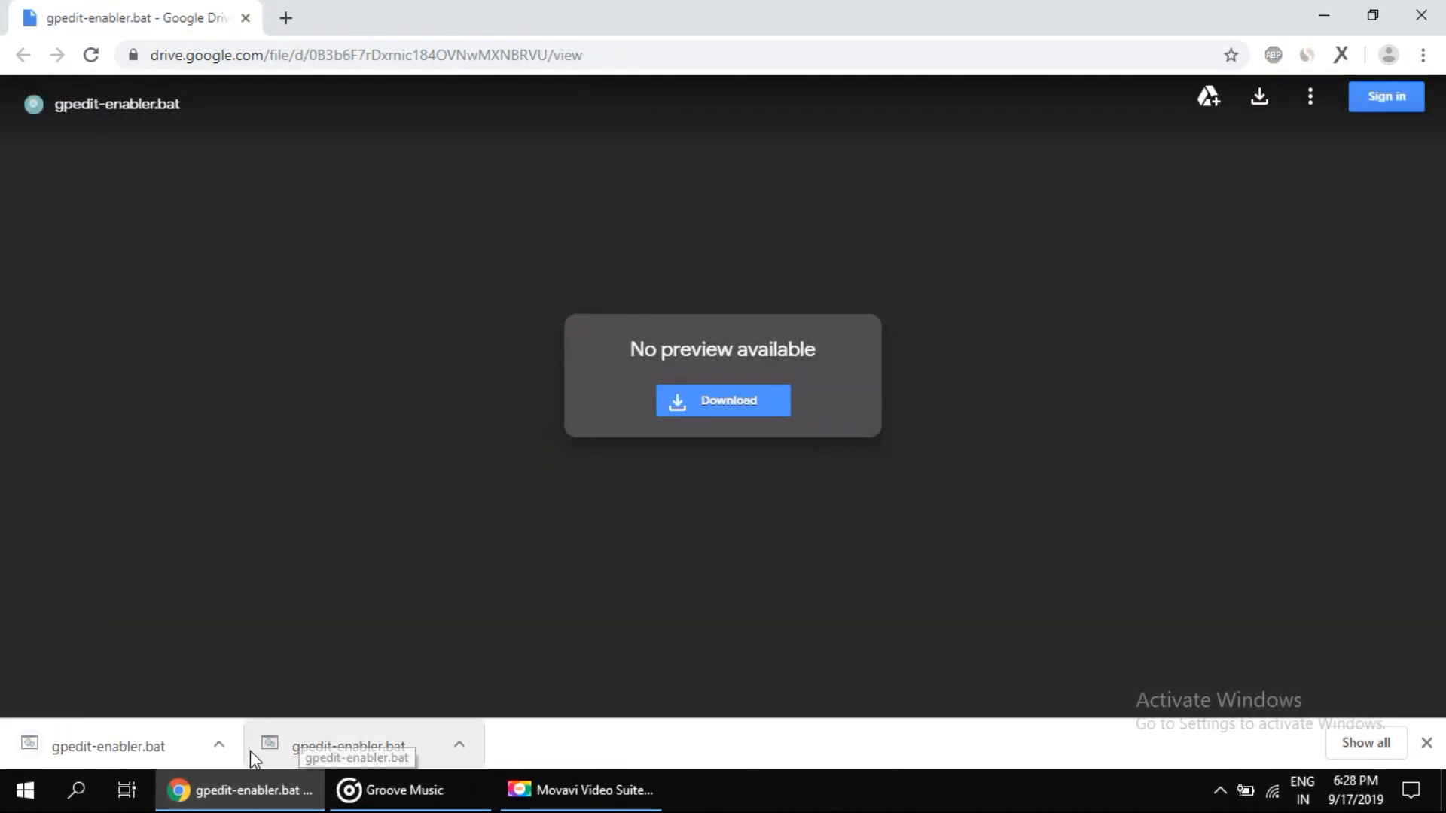
left_click(218, 743)
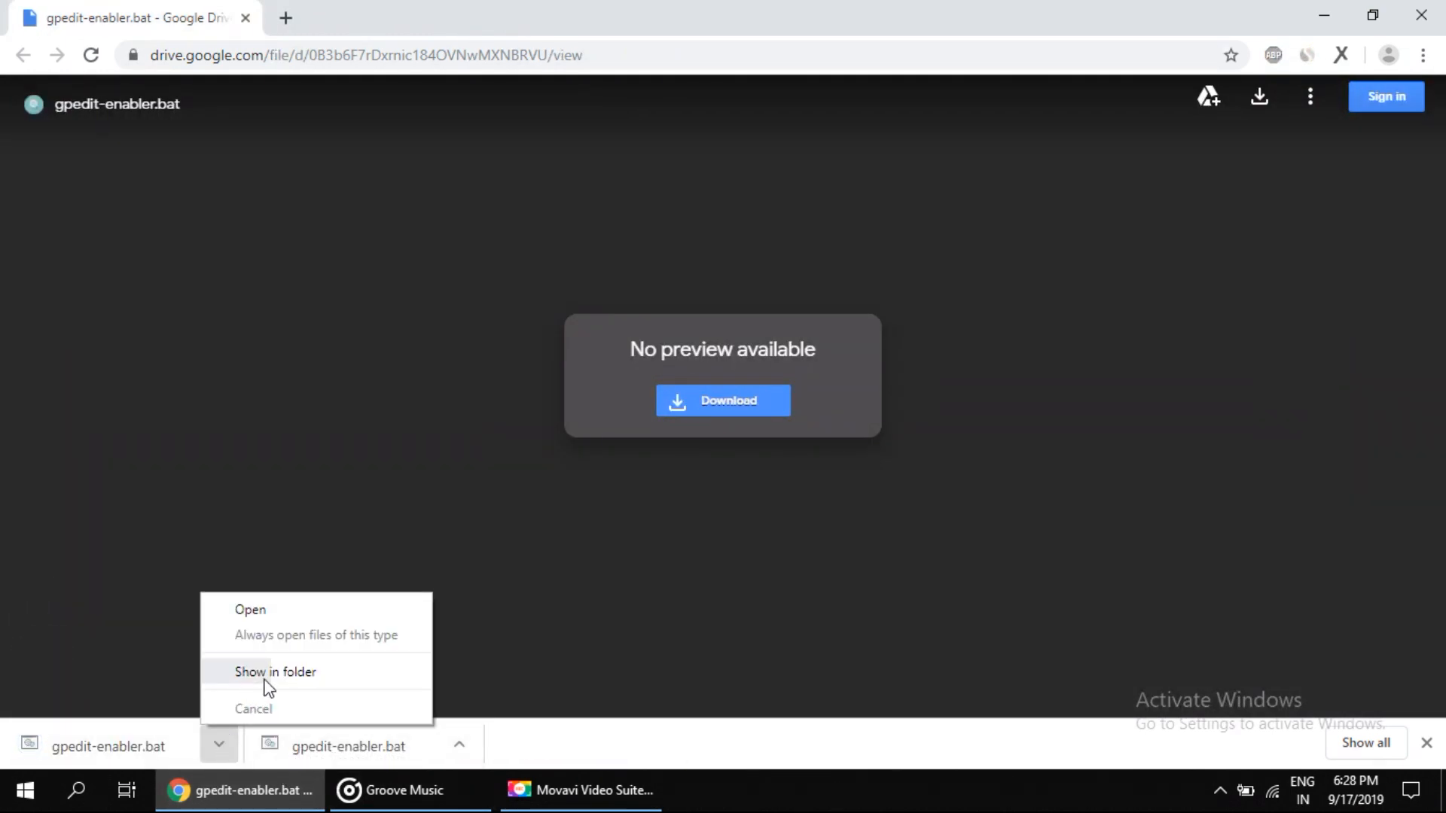
Reveal gpedit-enabler.bat in the Downloads folder and copy it for placing on the desktop.
left_click(274, 671)
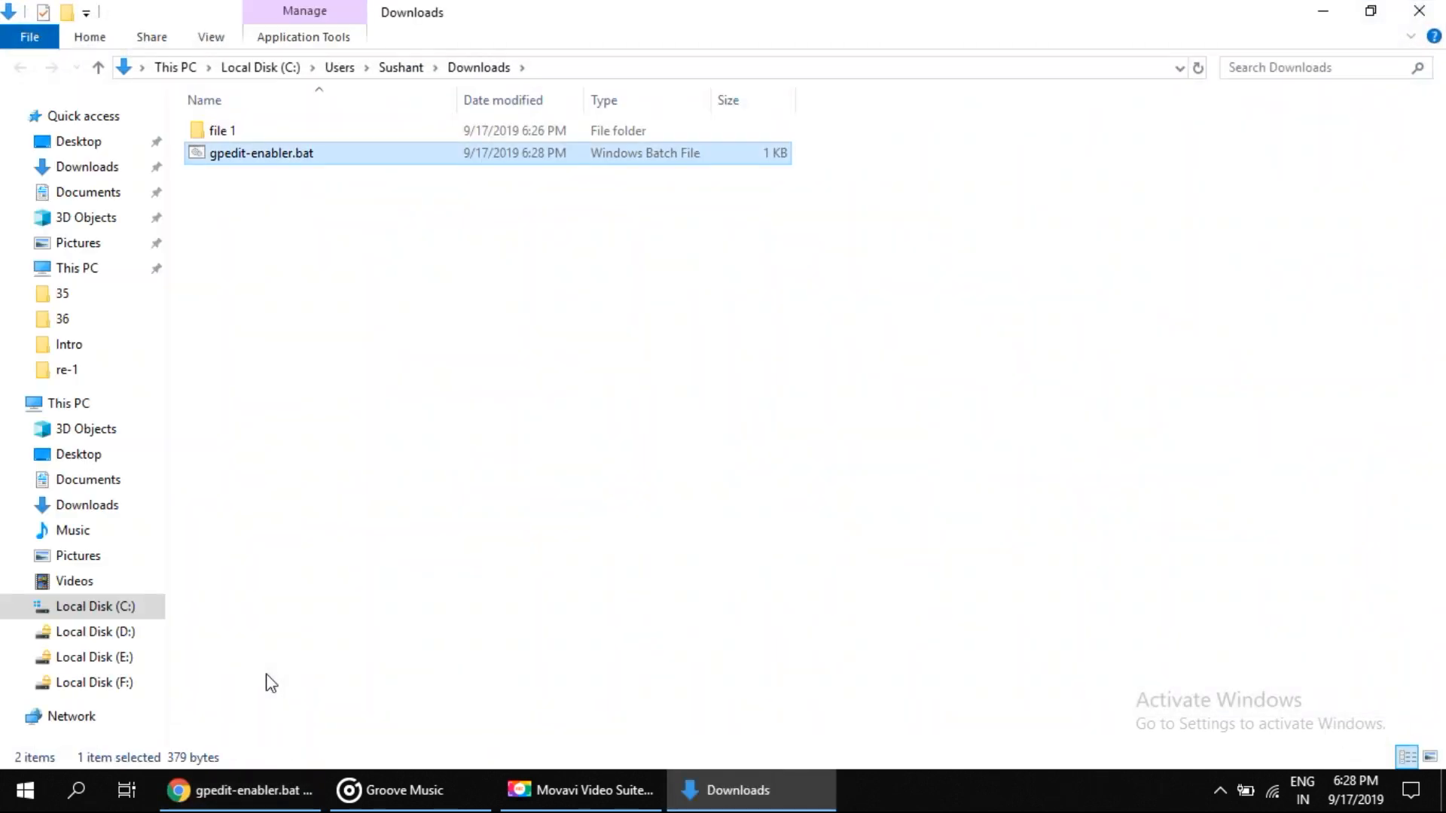
mouse_move(213, 429)
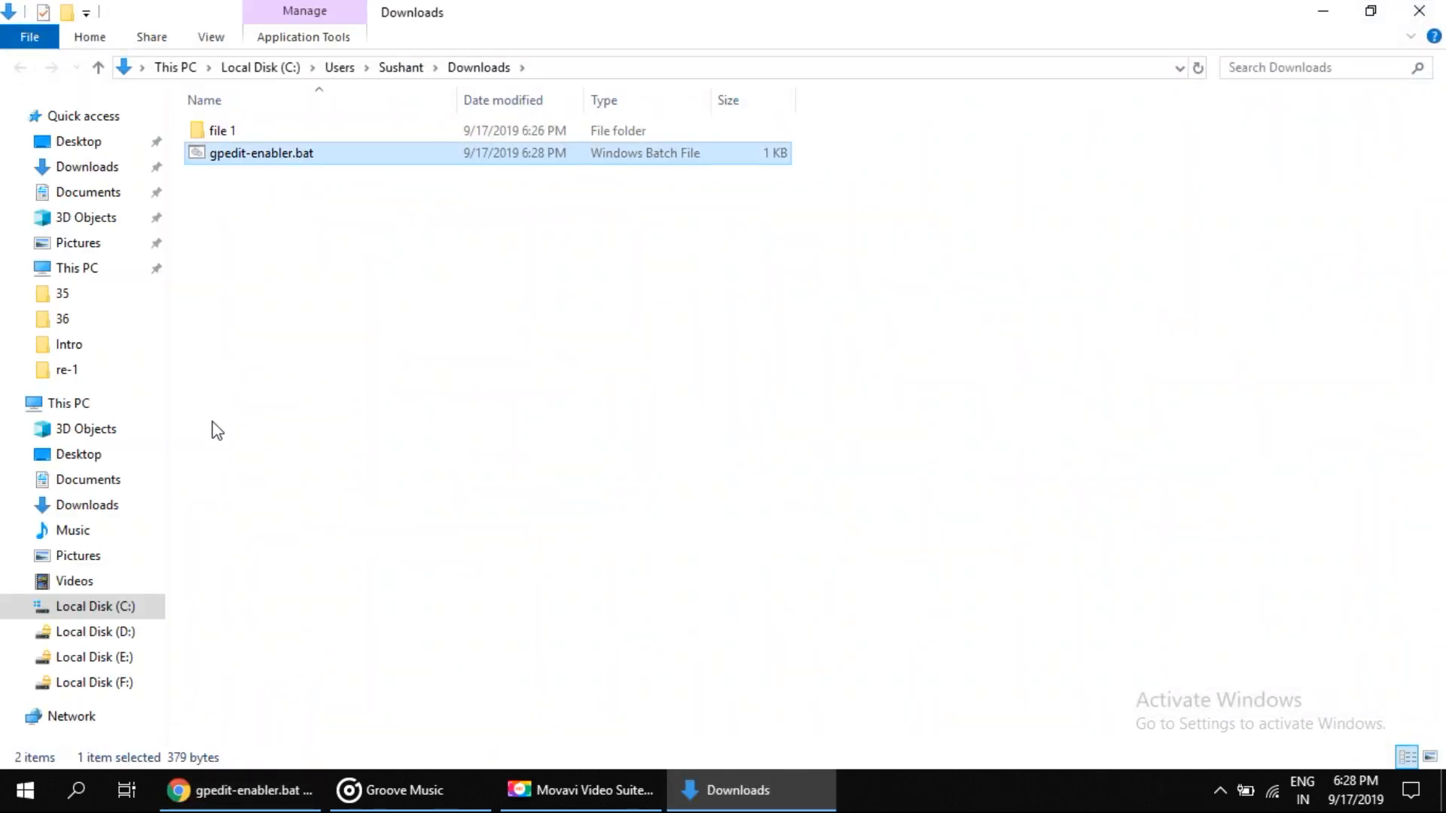
mouse_move(245, 234)
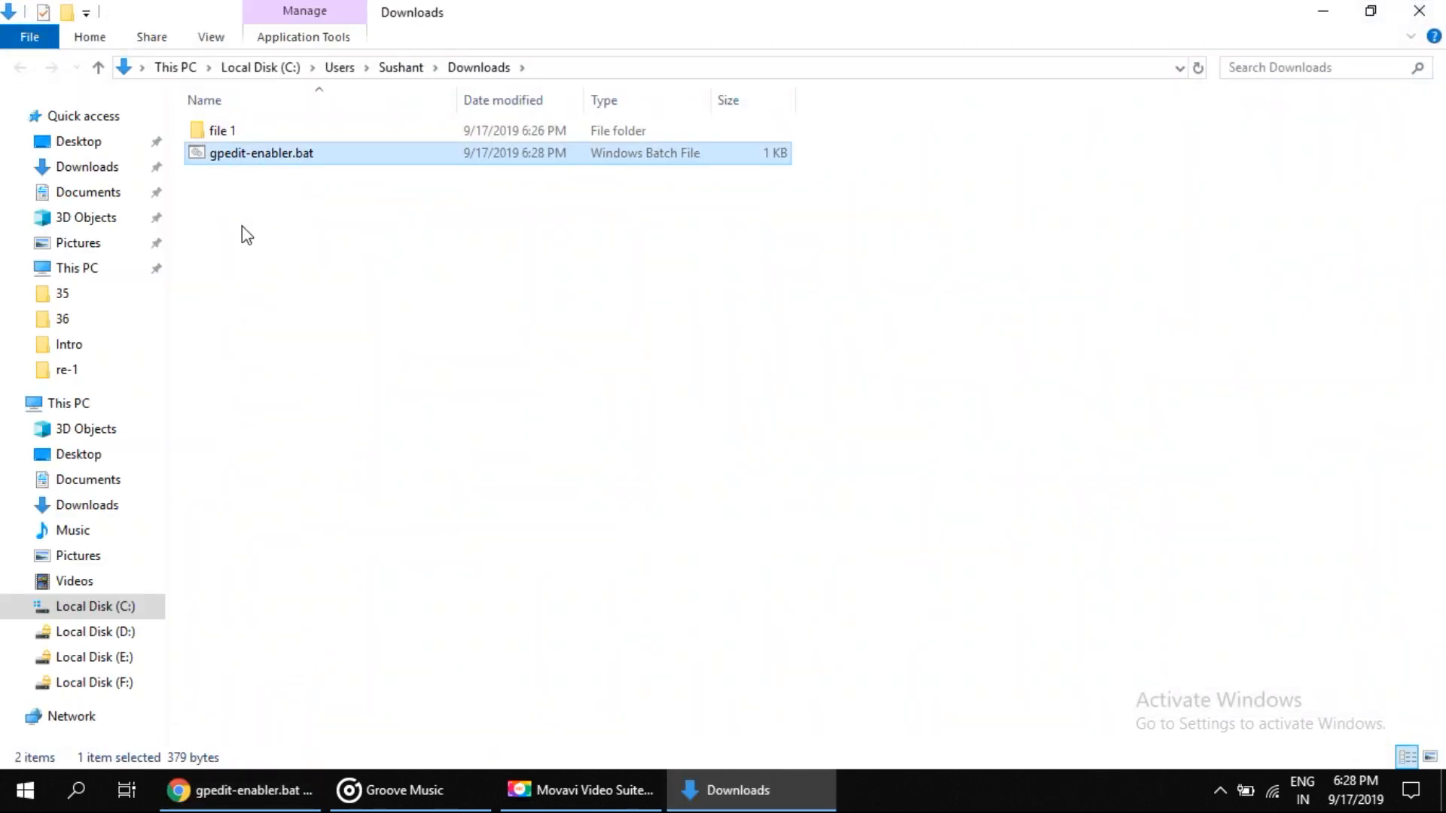
right_click(262, 153)
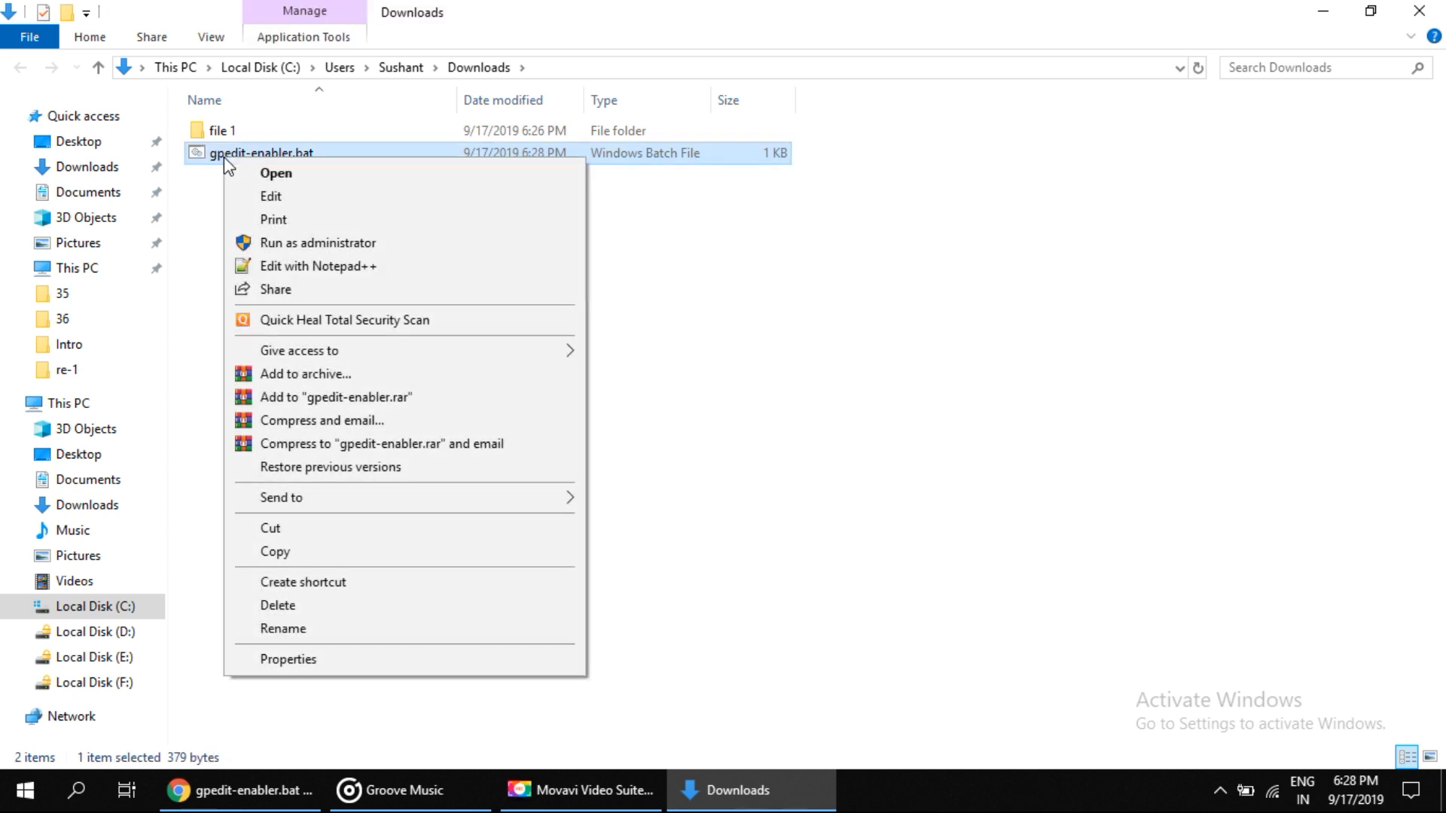
left_click(274, 551)
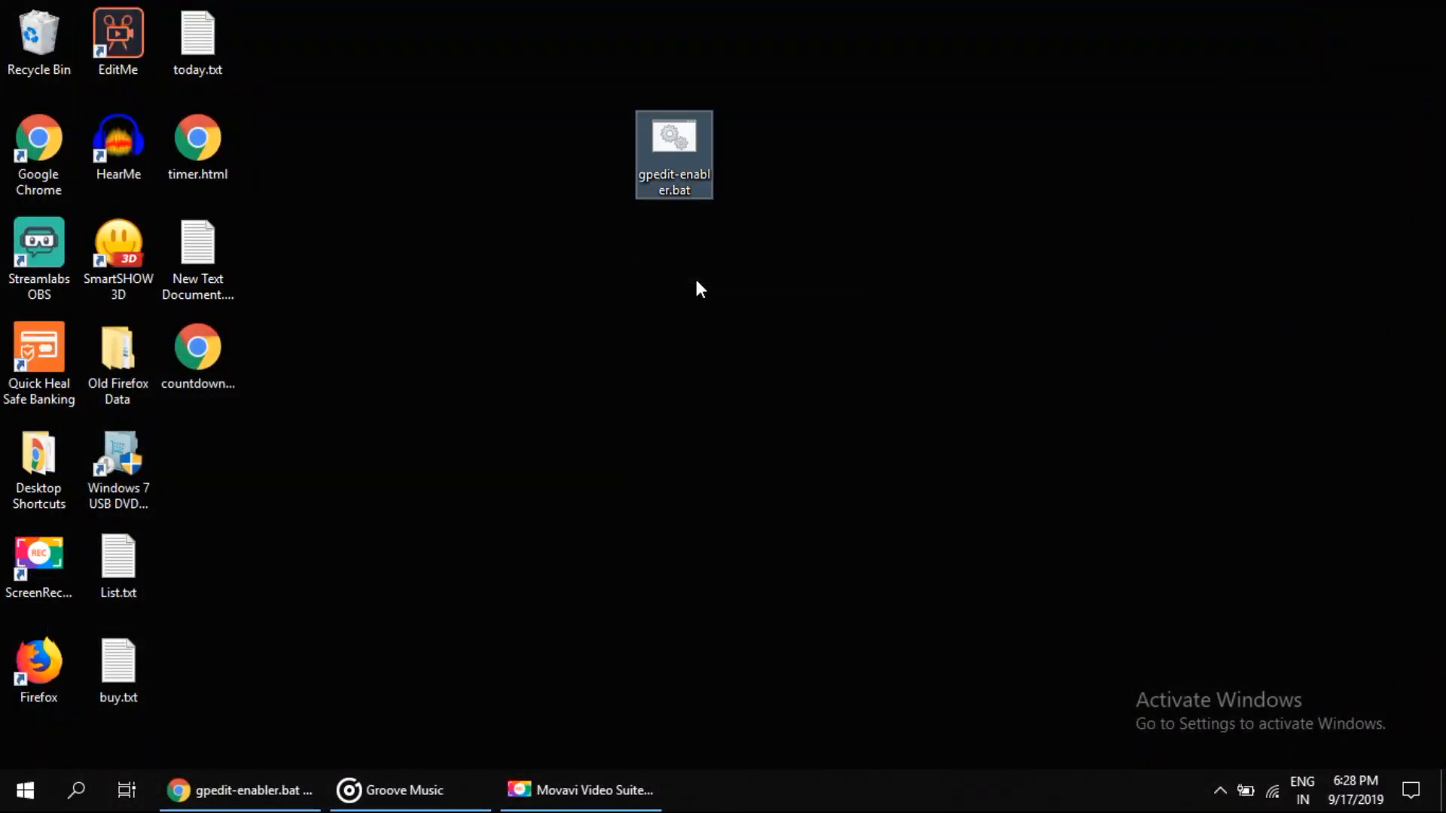
mouse_move(560, 83)
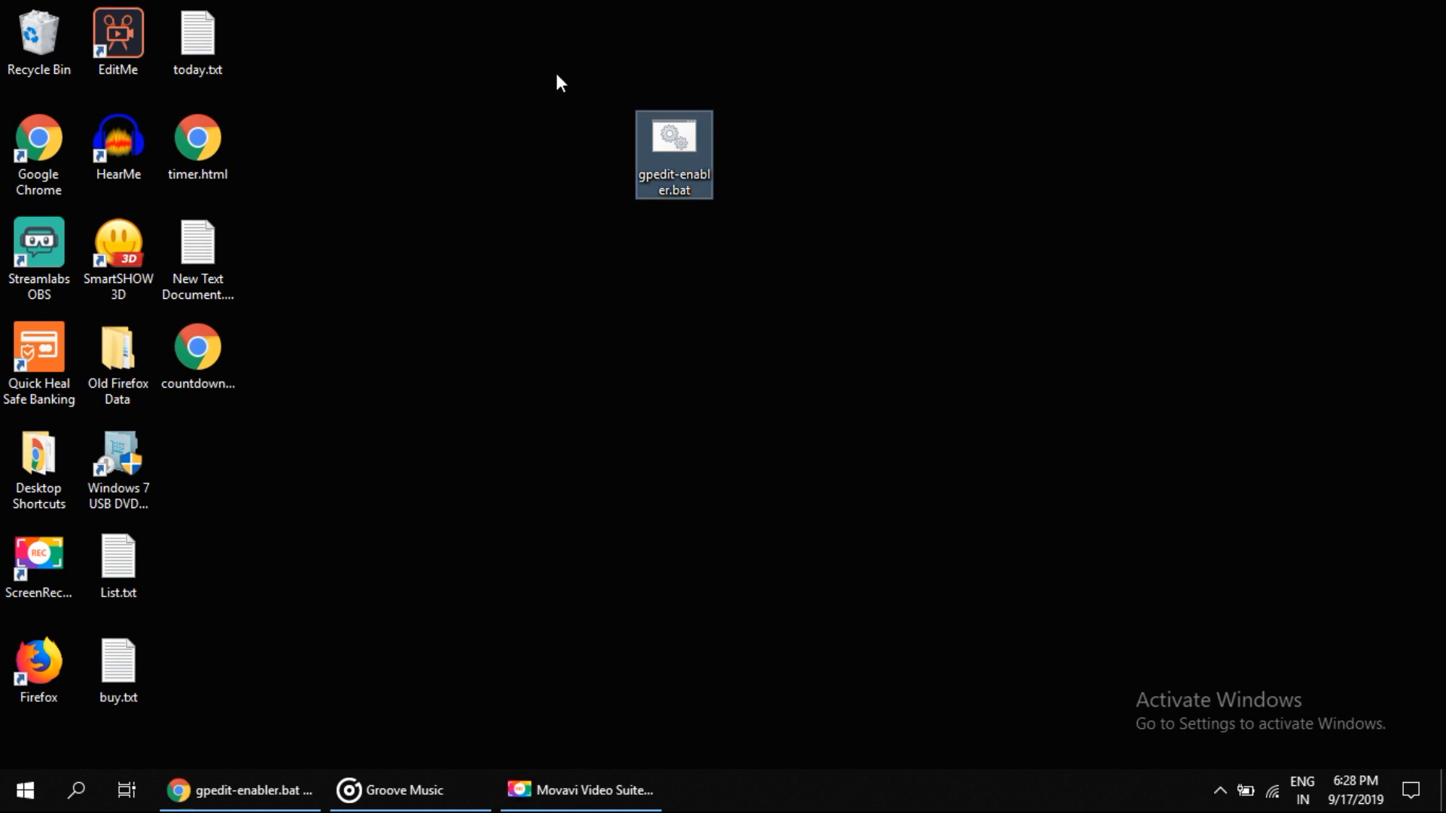
mouse_move(674, 148)
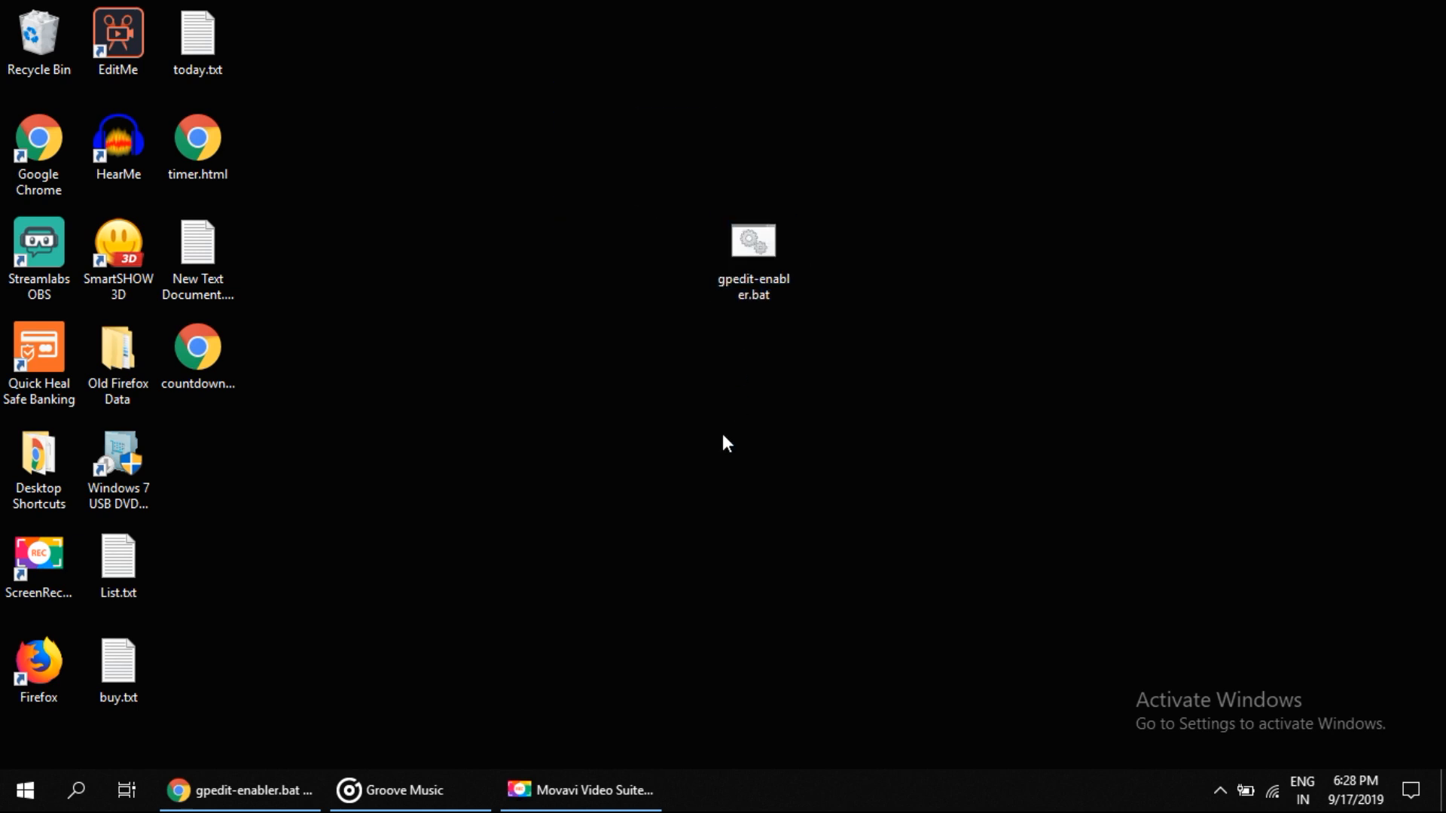
Run gpedit-enabler.bat from the desktop without elevation, producing Error 740 permission messages.
left_click(752, 261)
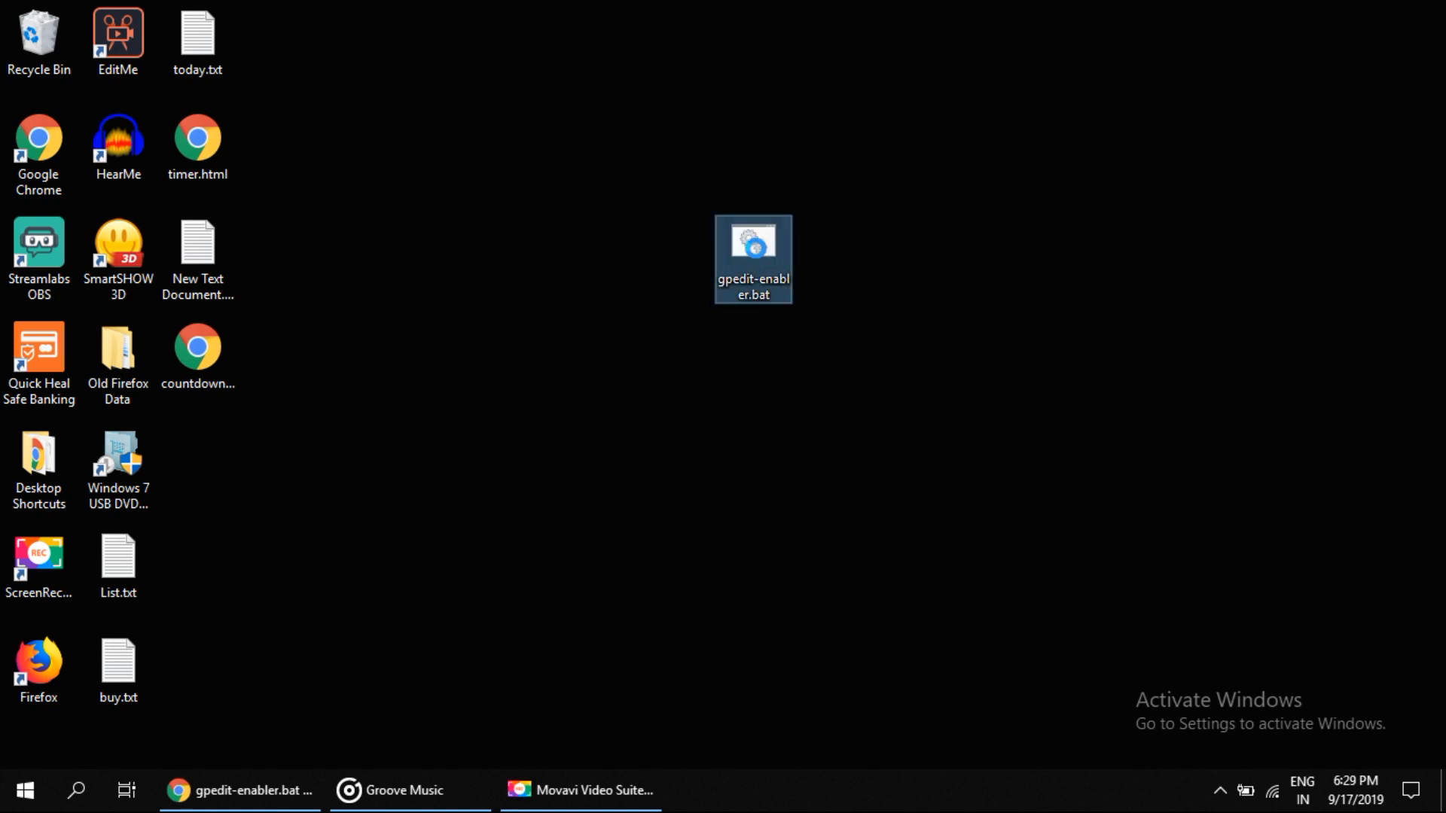
right_click(752, 259)
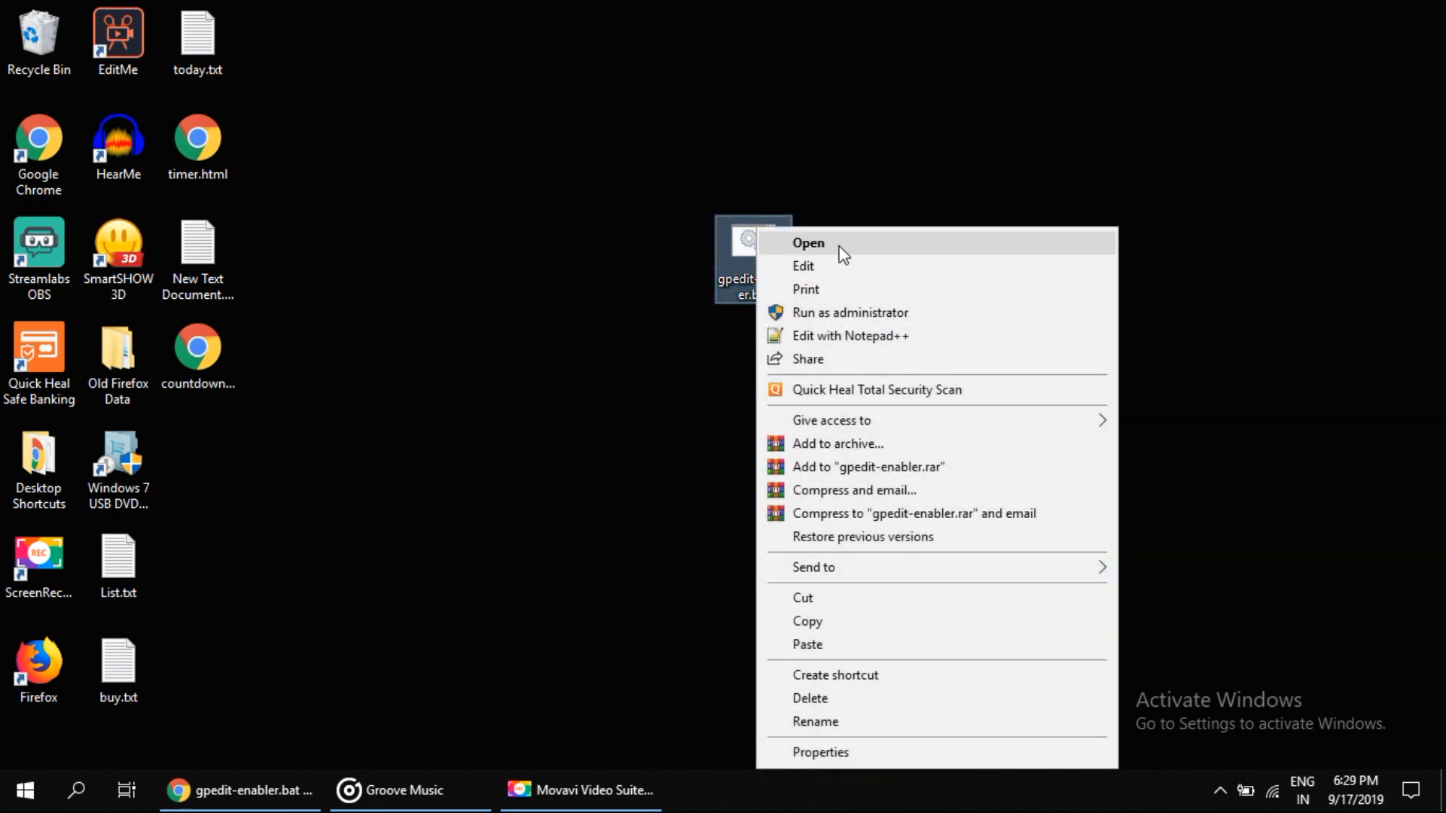
left_click(808, 243)
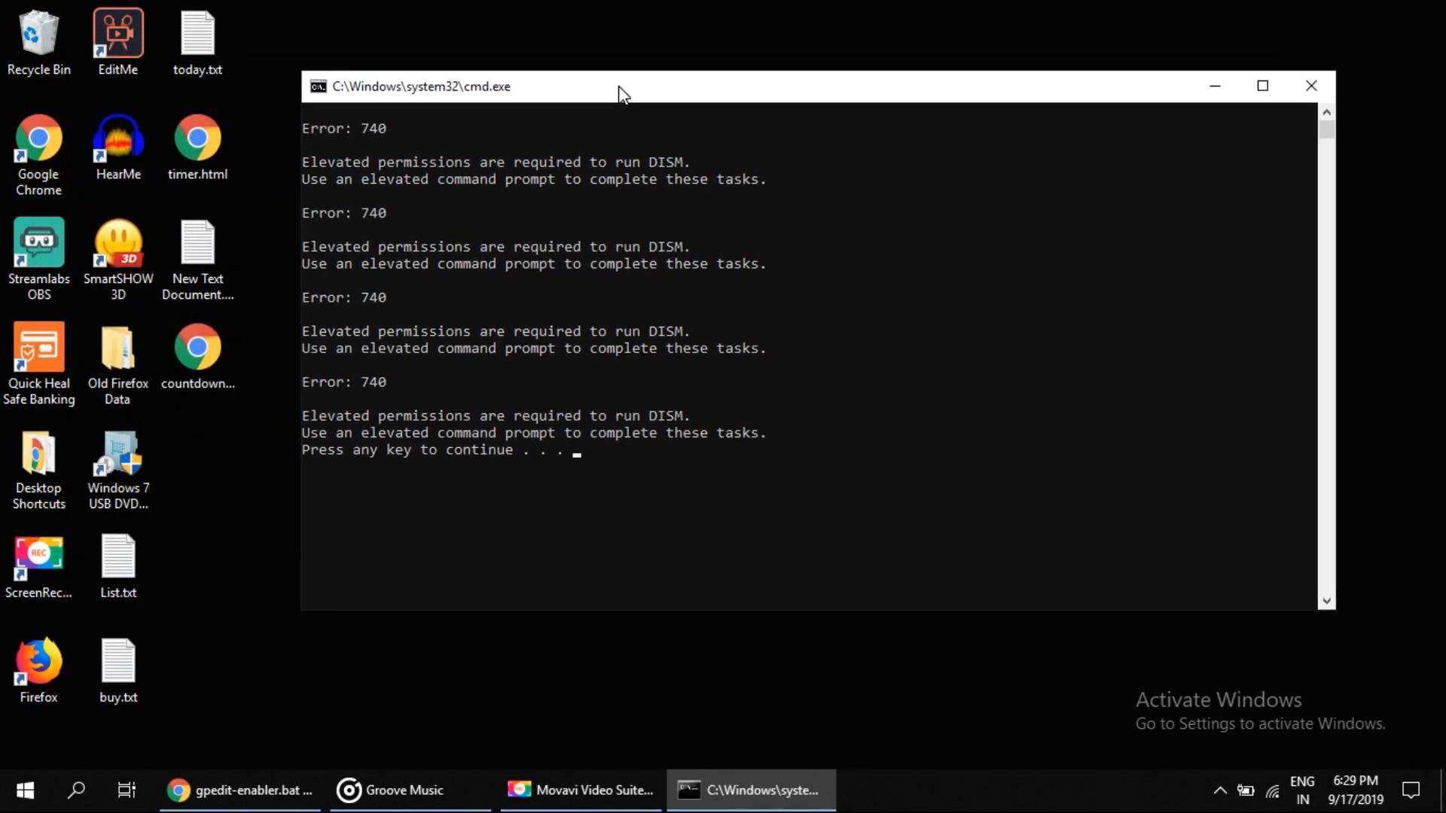
mouse_move(413, 211)
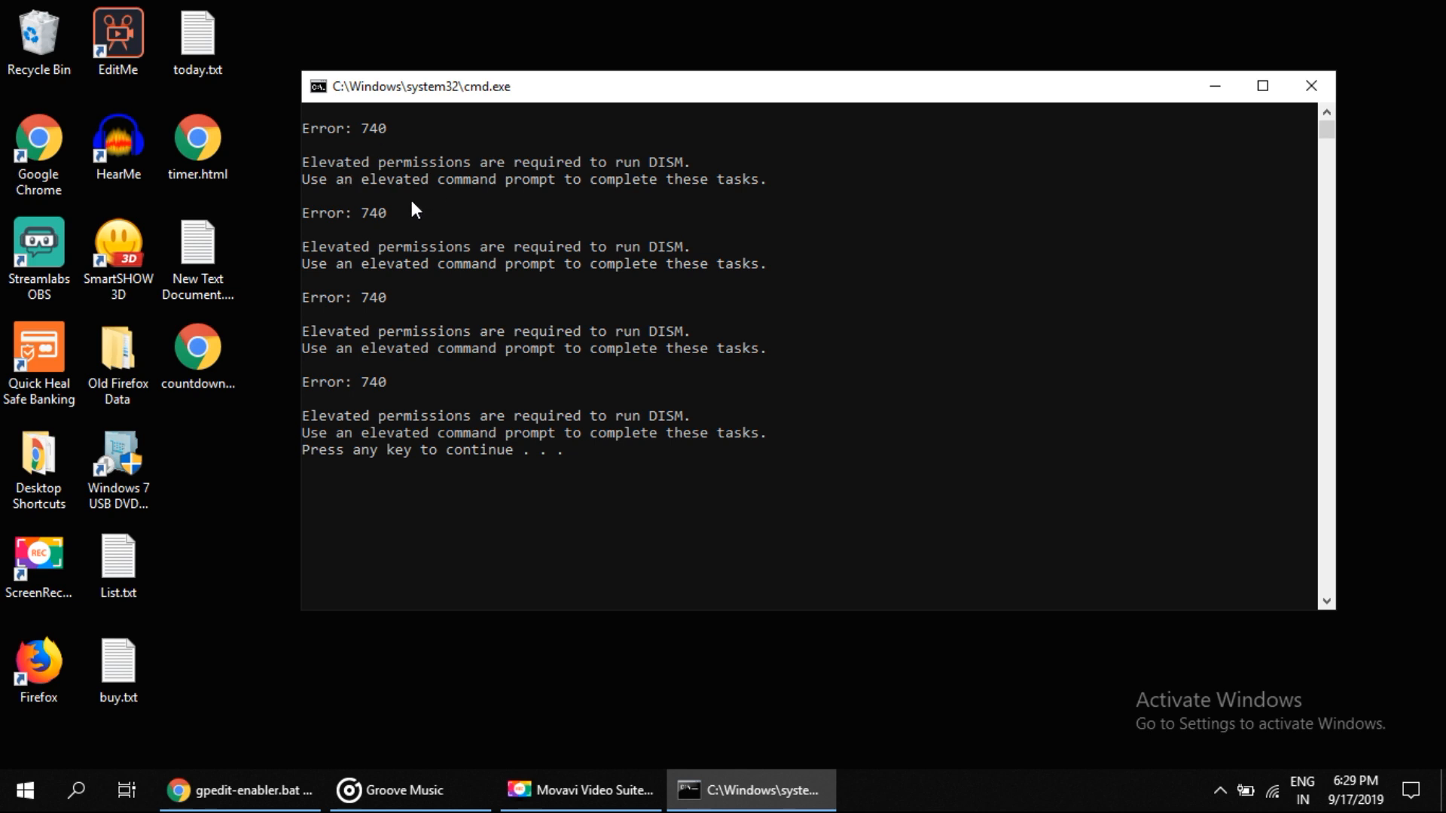
mouse_move(426, 339)
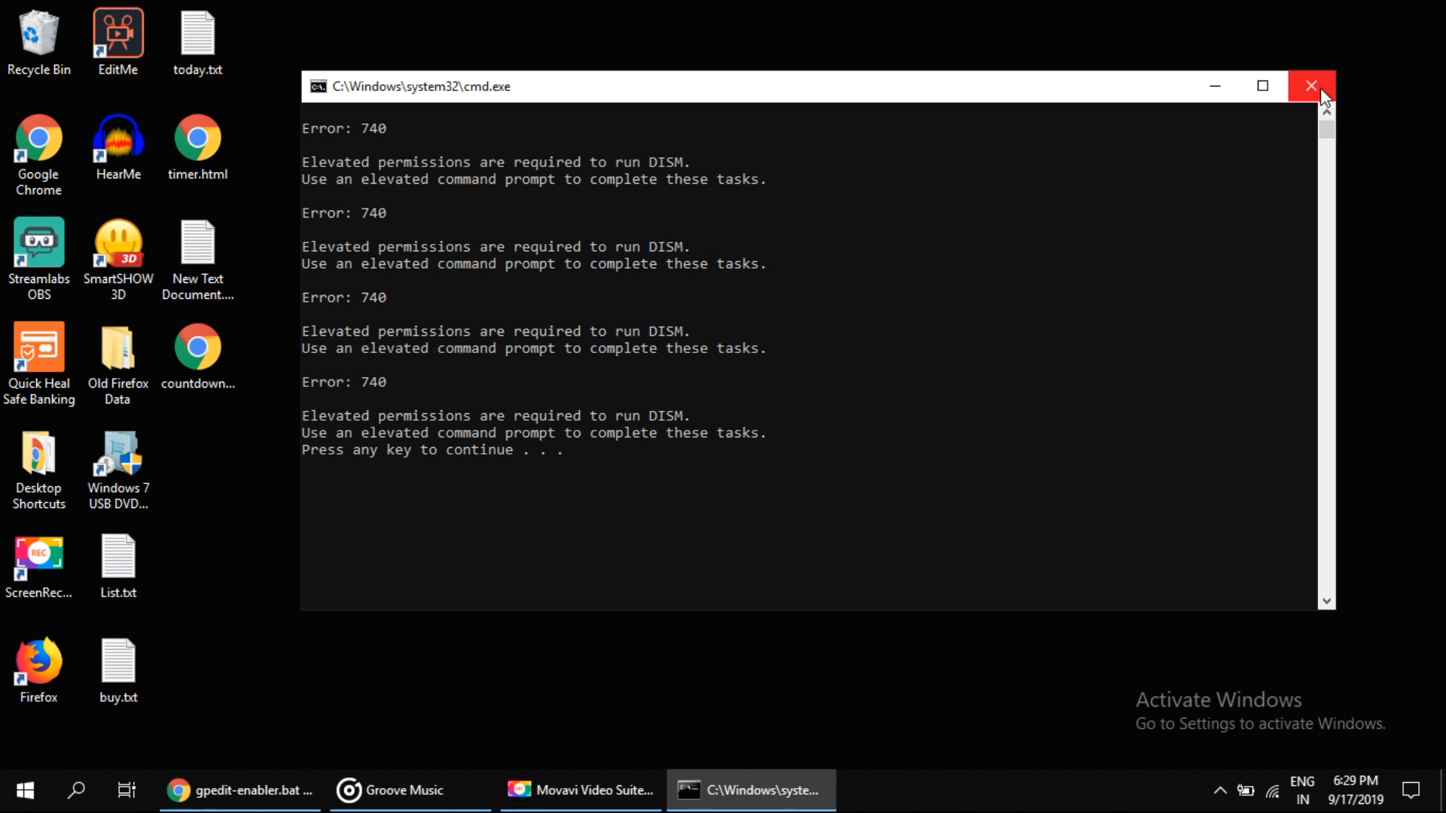
Close the failed window and run gpedit-enabler.bat as administrator so DISM adds both Group Policy packages.
left_click(1310, 86)
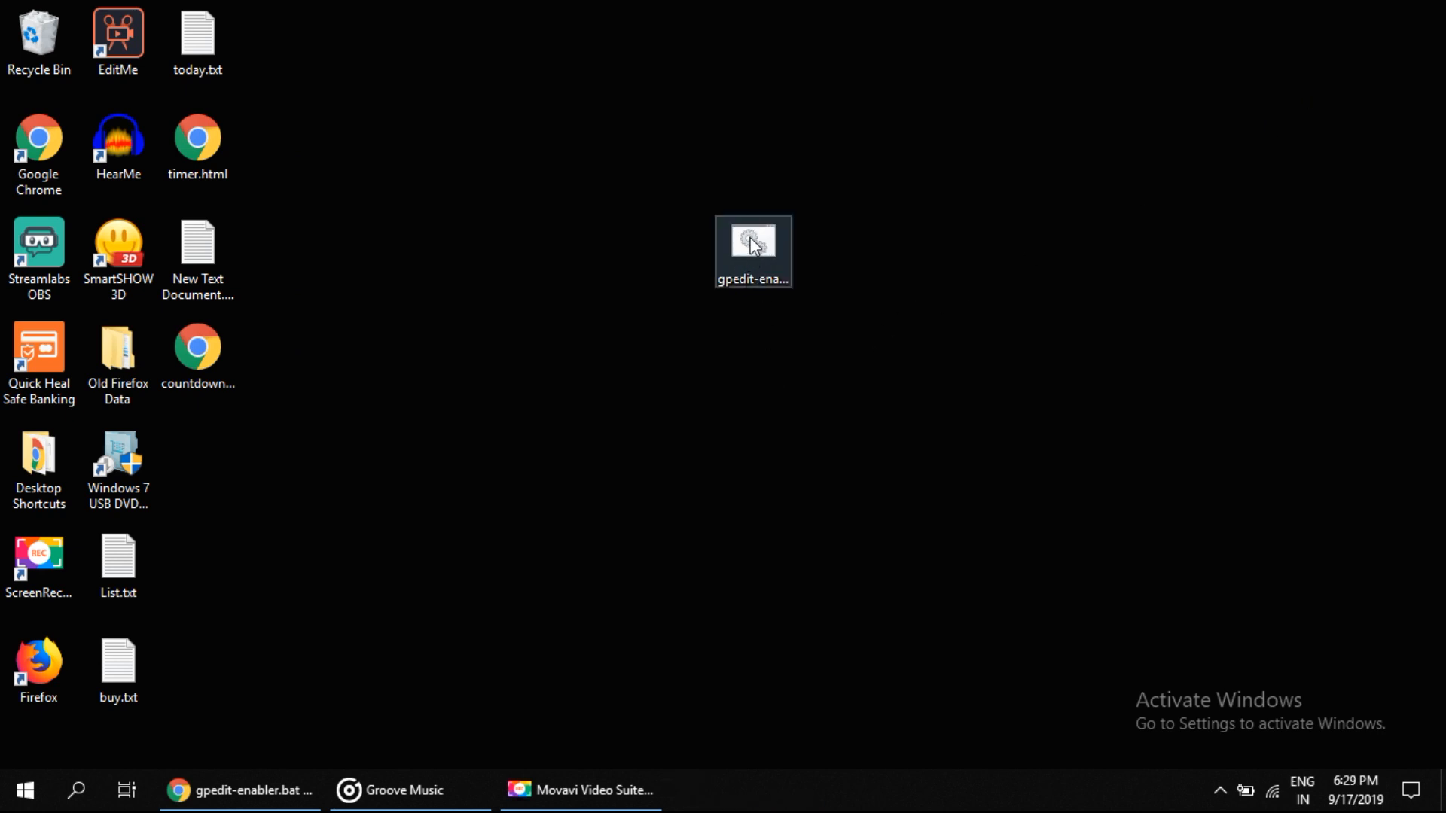
right_click(752, 245)
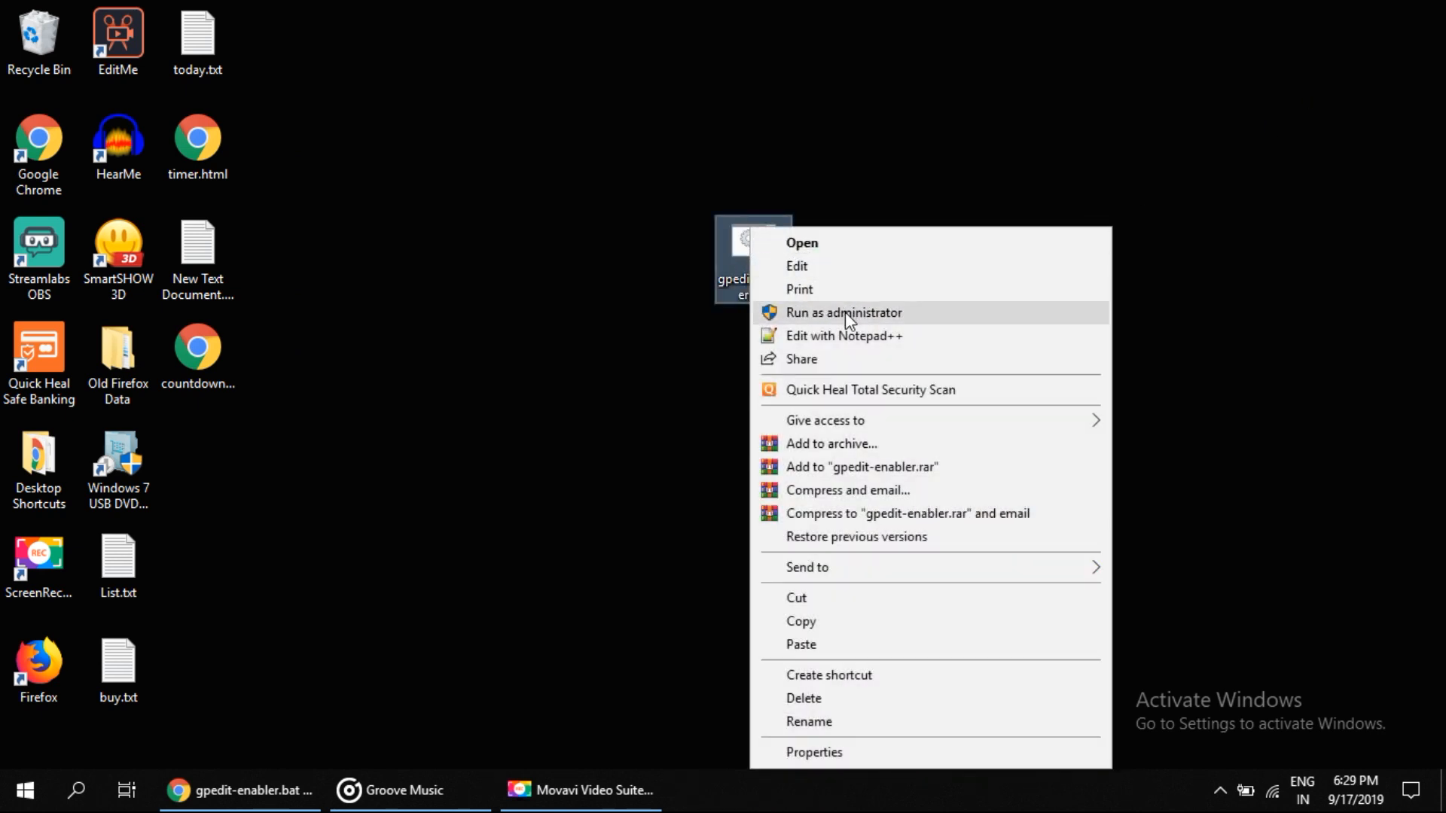
left_click(843, 312)
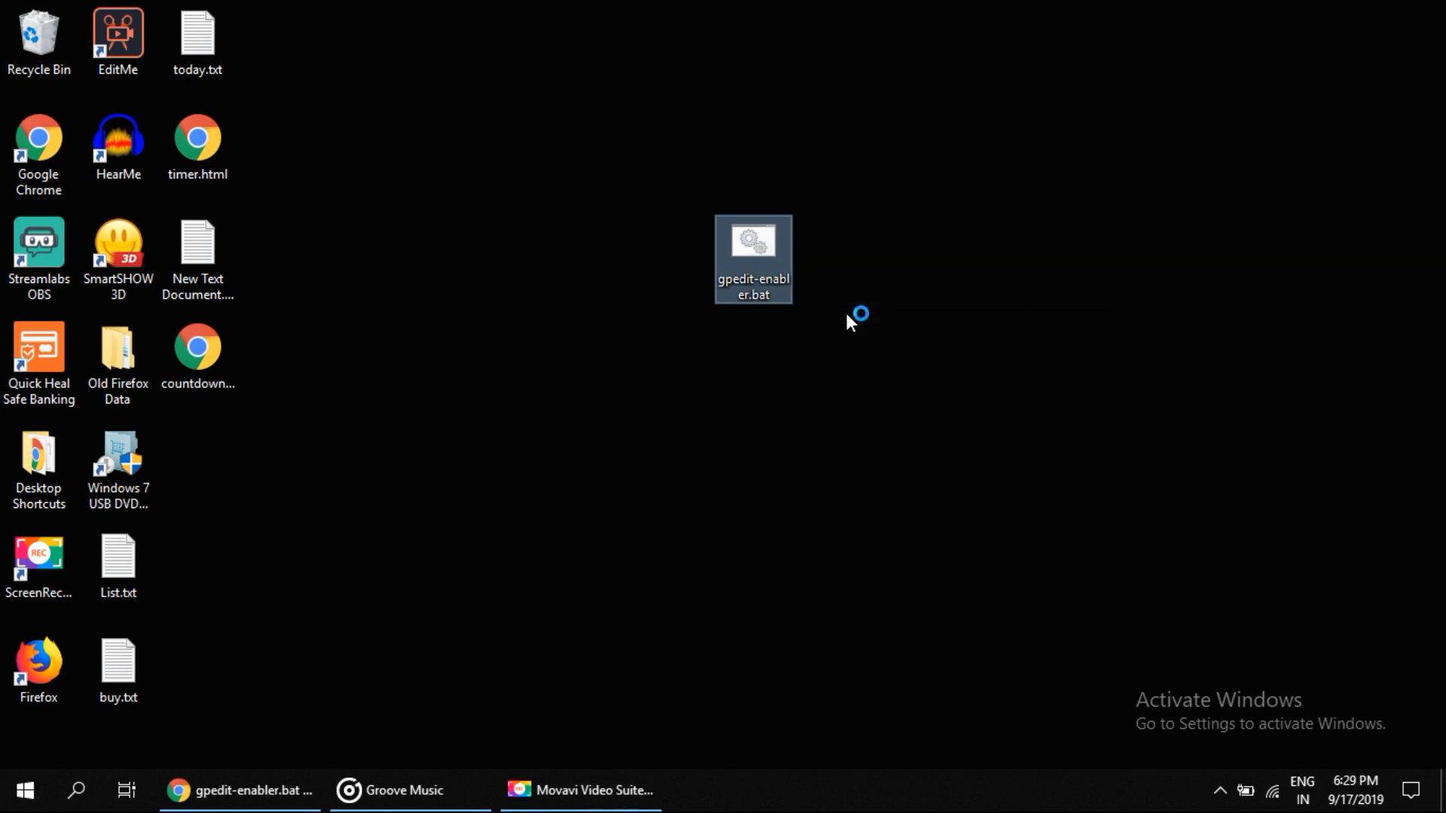
double_click(753, 259)
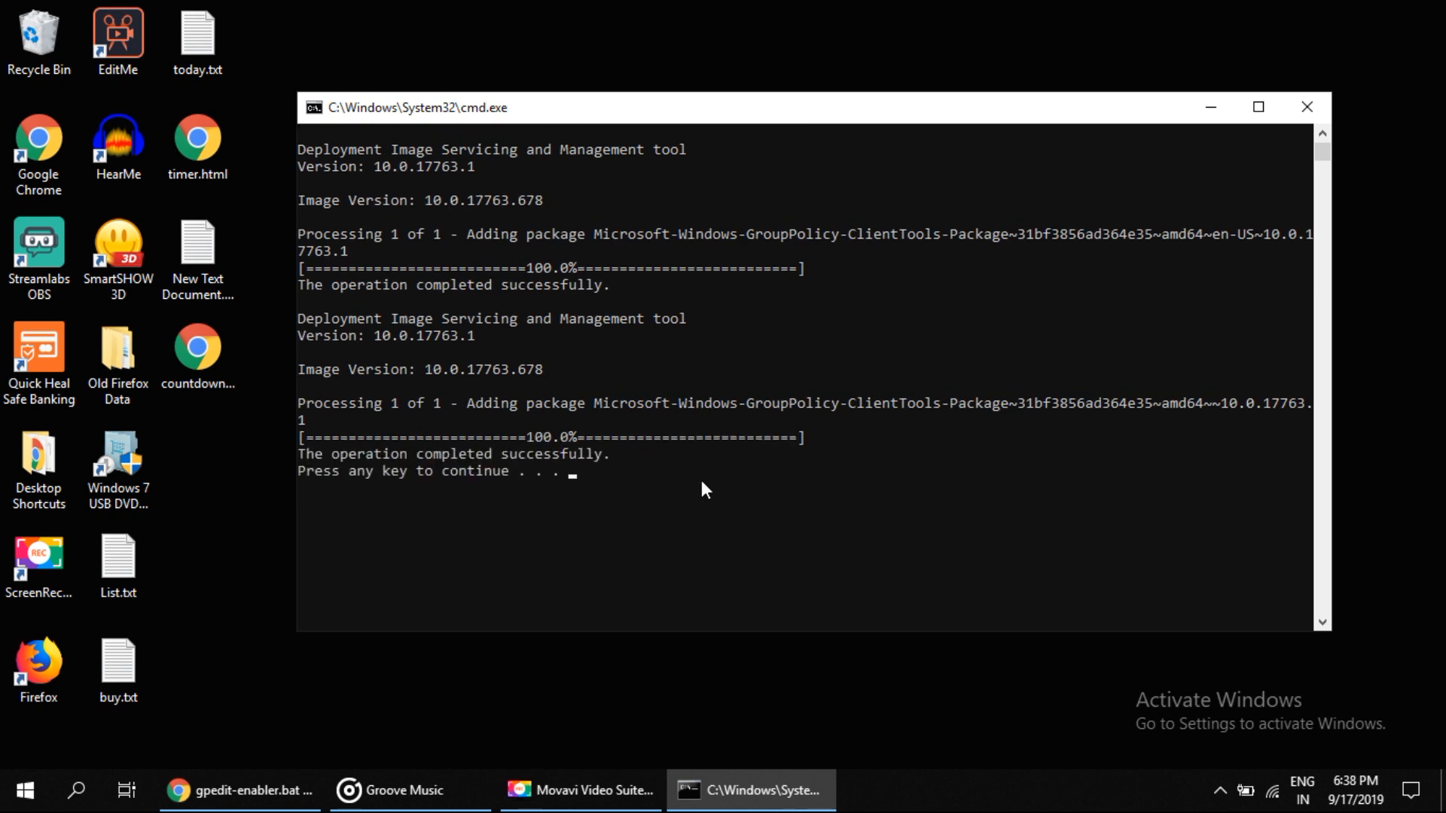
mouse_move(309, 487)
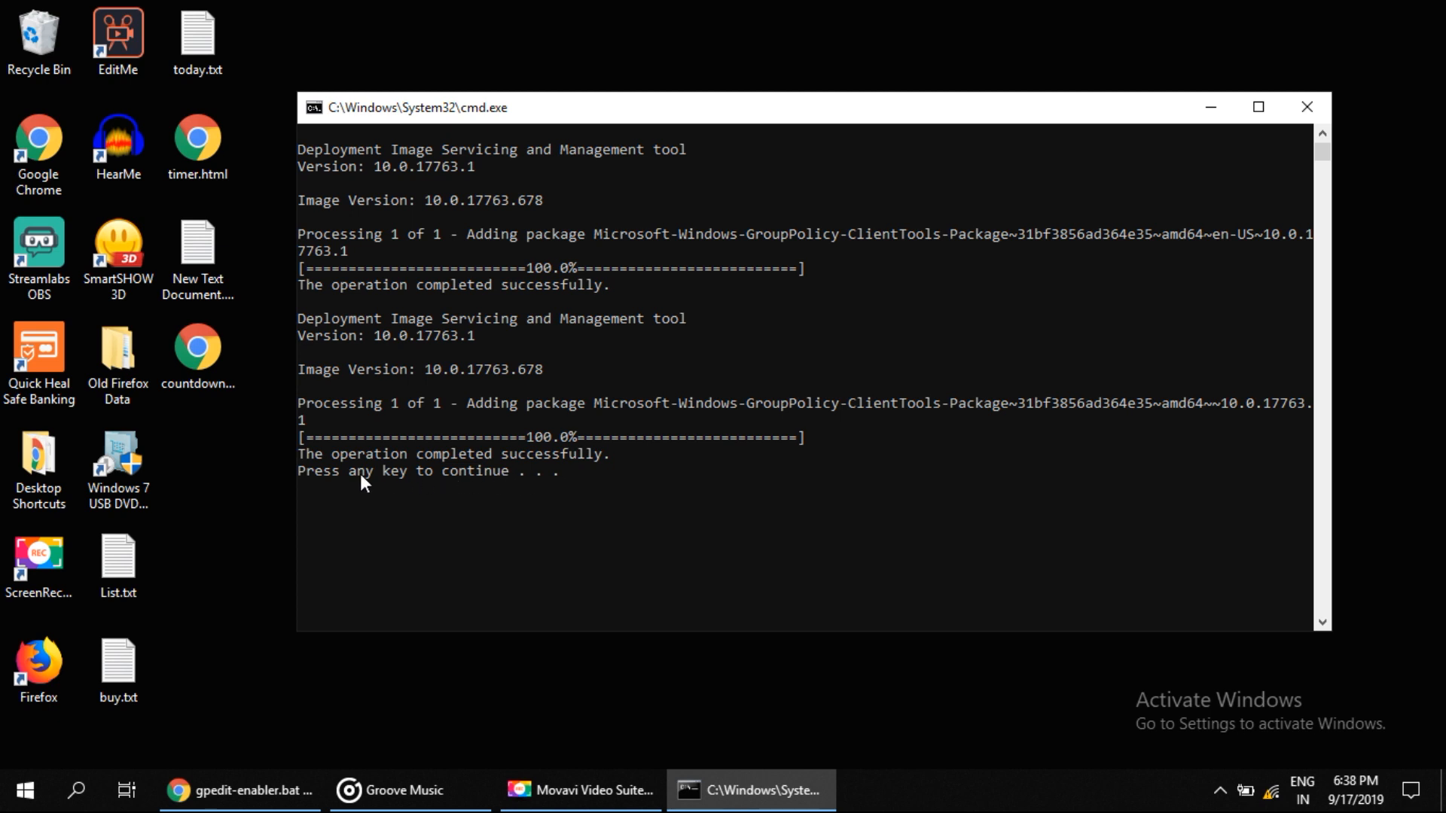
mouse_move(839, 458)
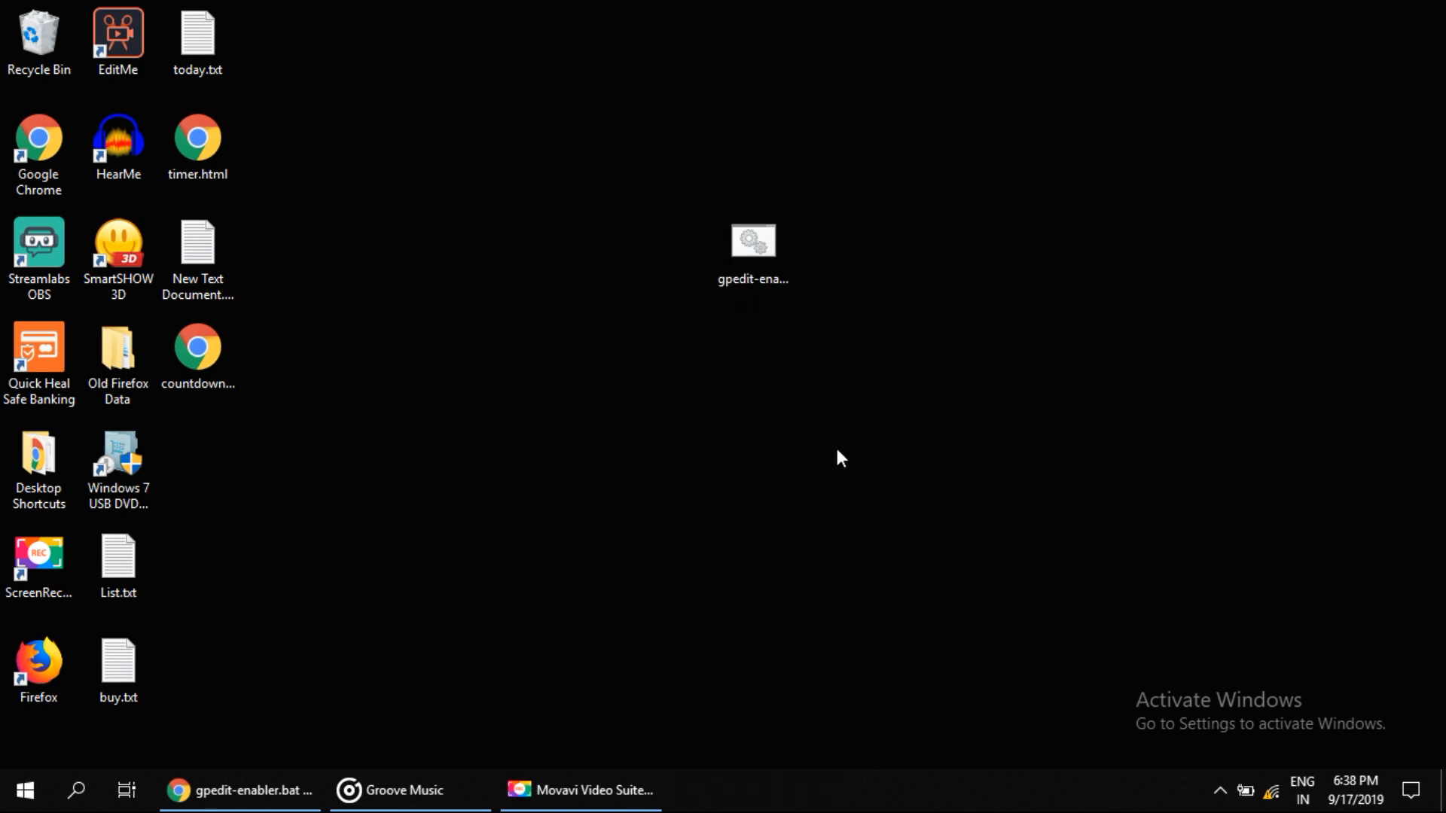
mouse_move(553, 310)
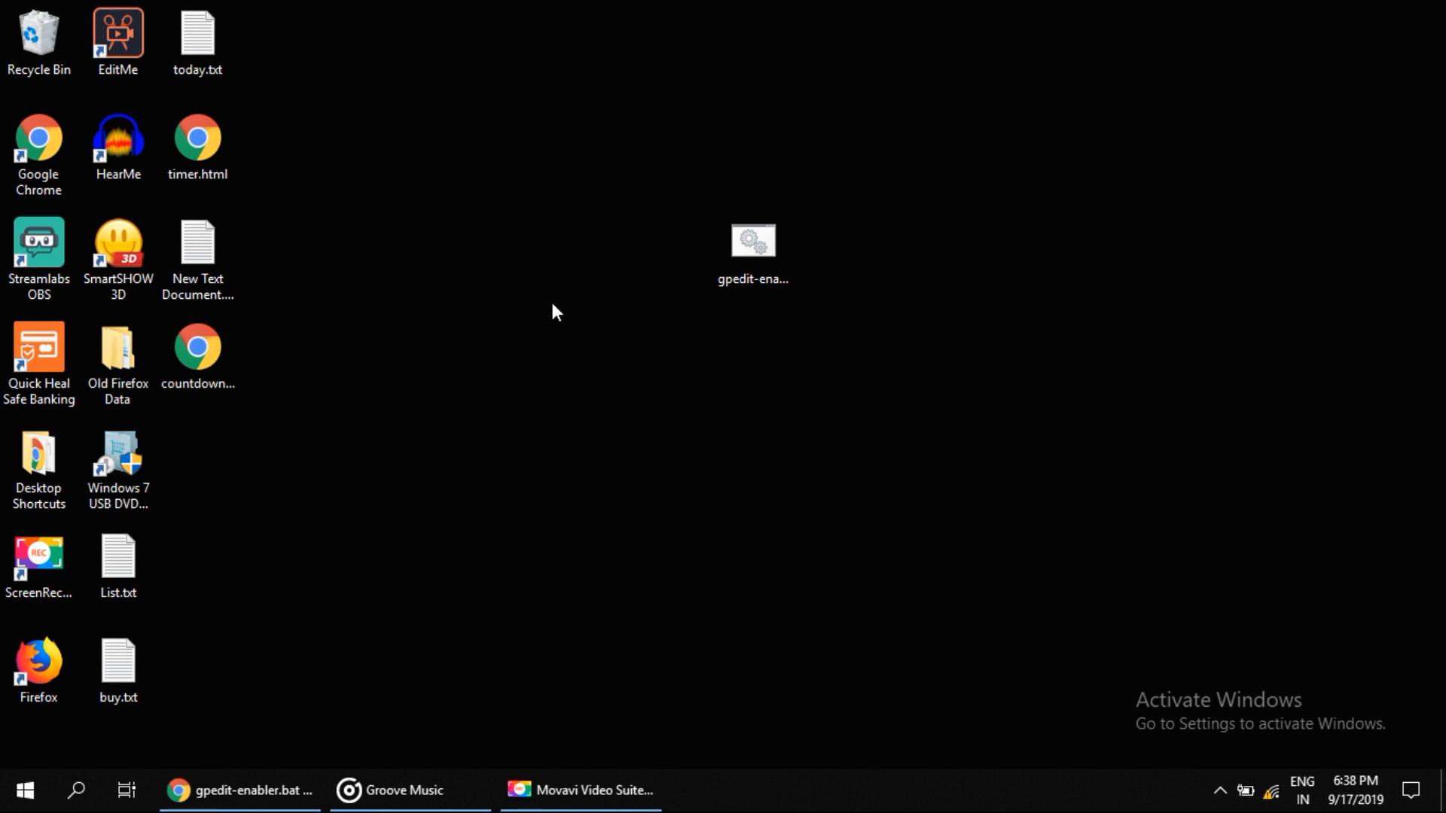
mouse_move(216, 735)
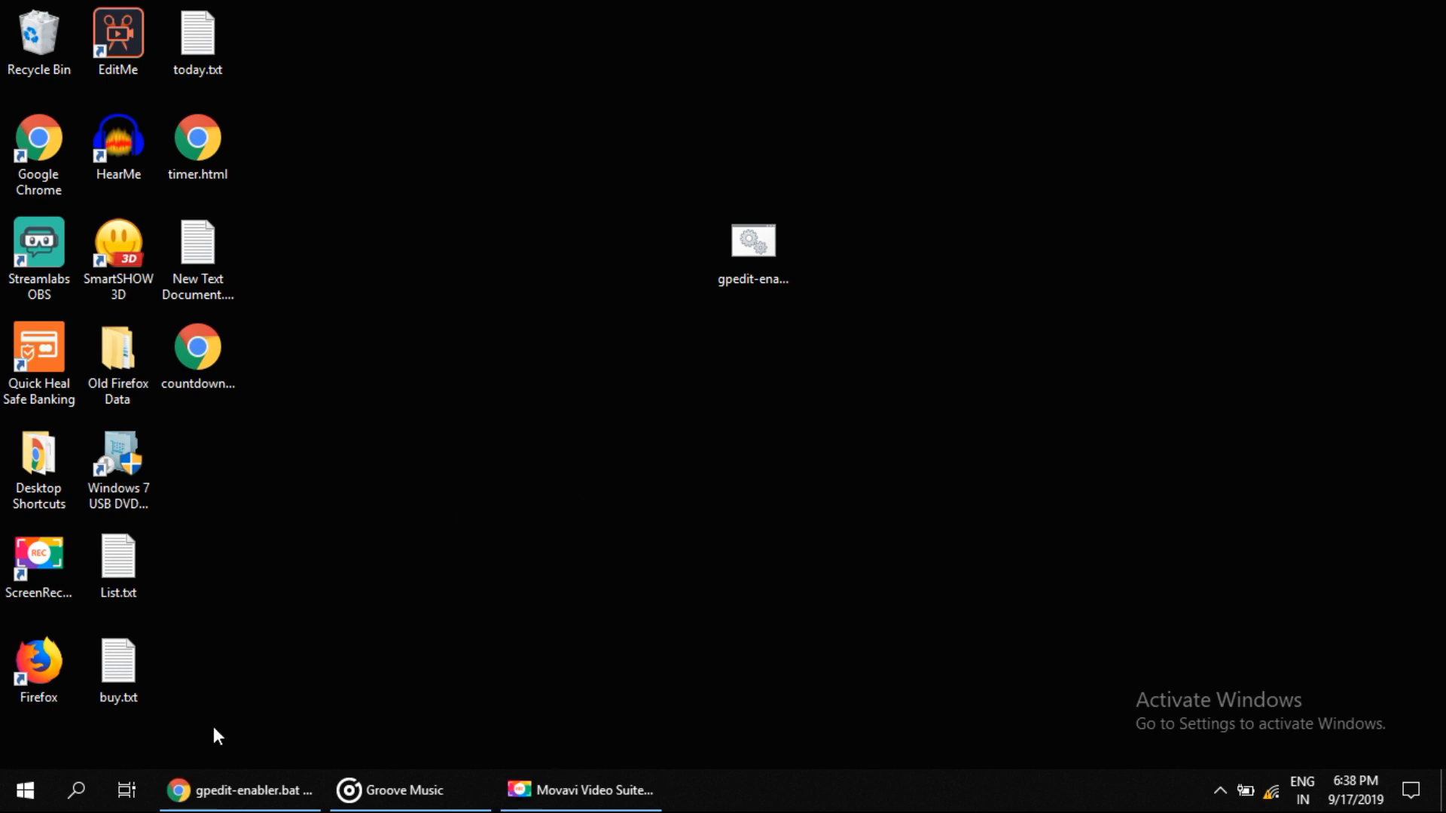
Start a new Command Prompt from the Start menu with gpedit.msc entered at the prompt.
left_click(75, 790)
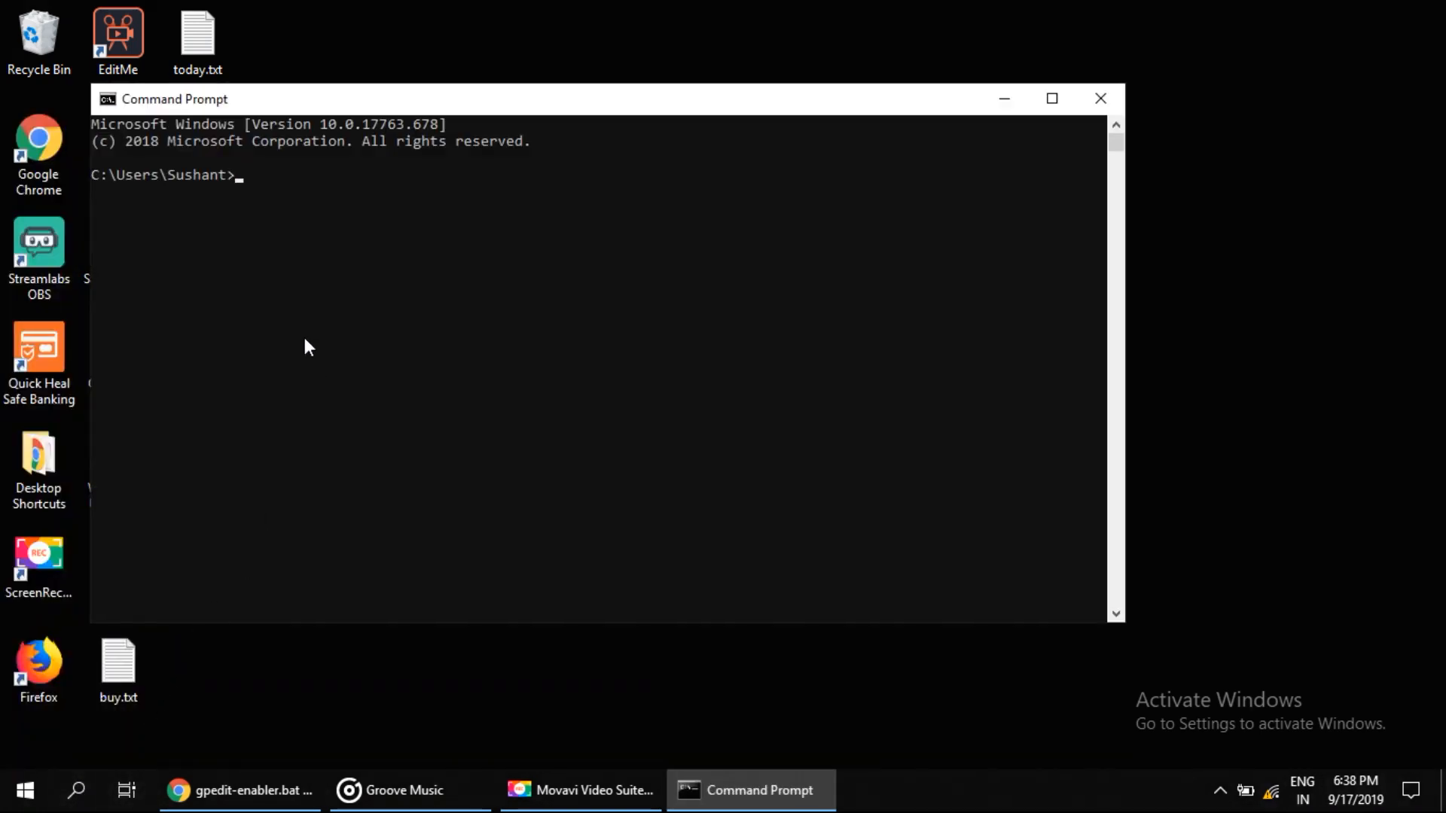
type("gpe")
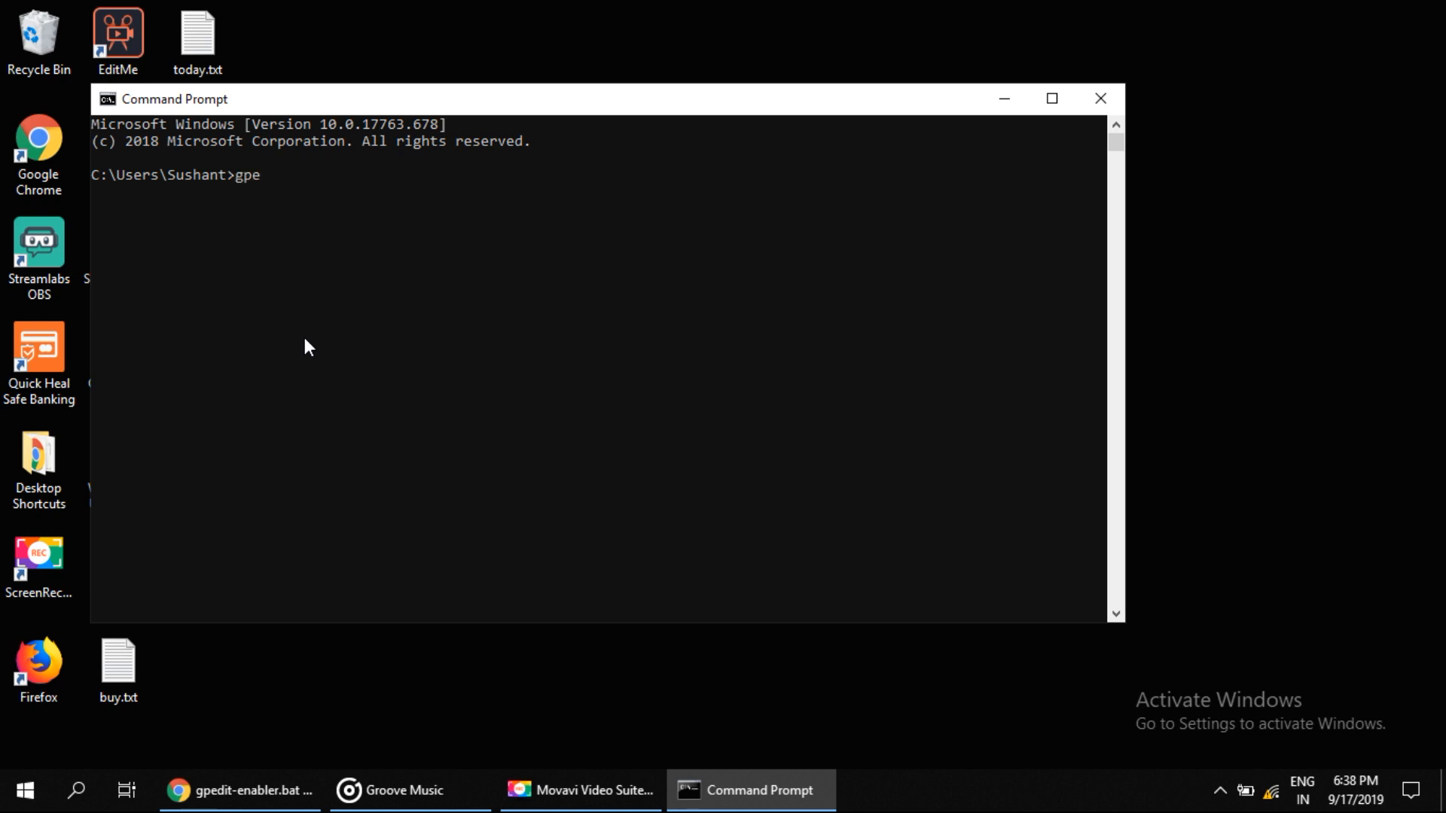
type("dit.")
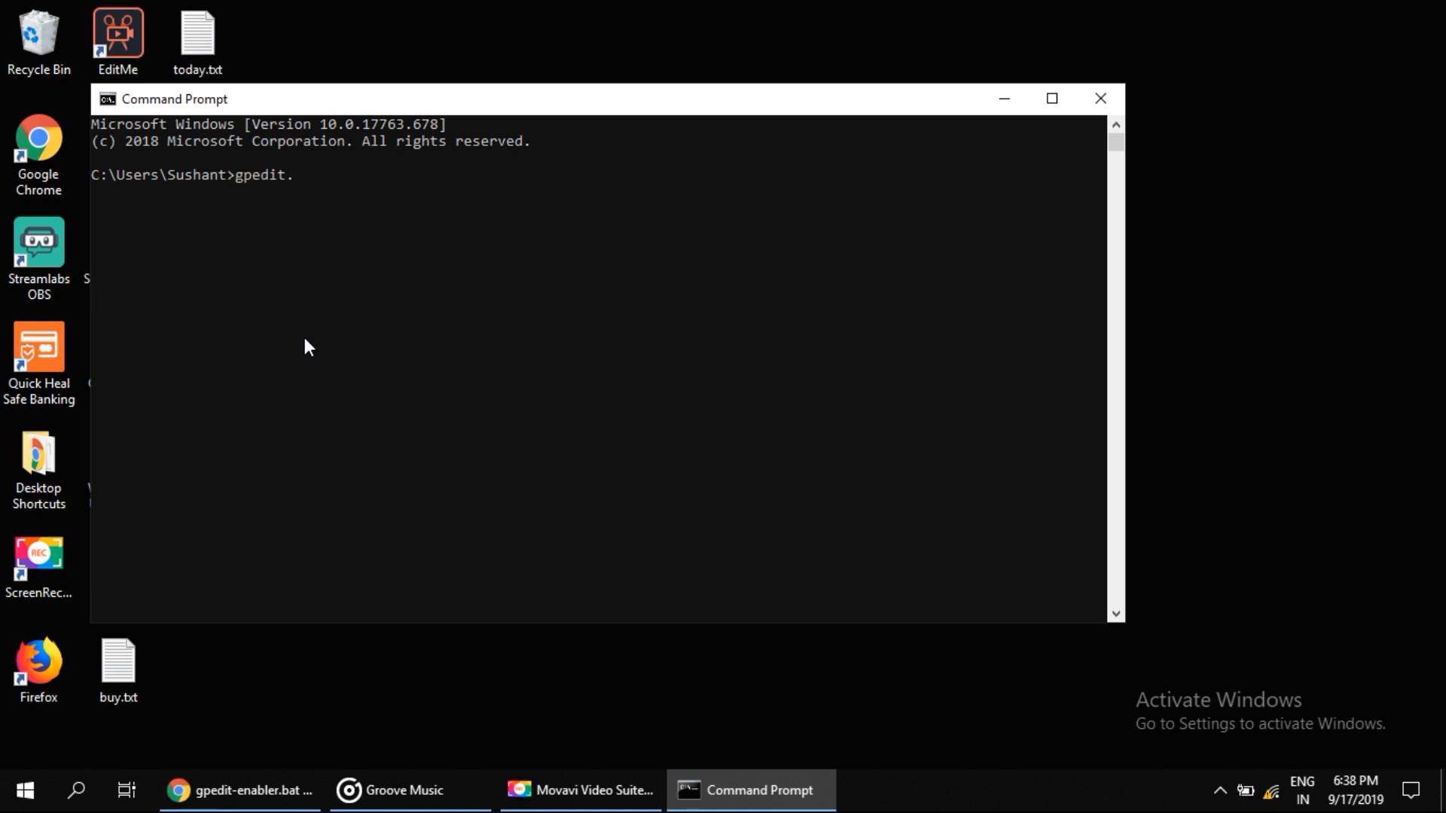
type("msc")
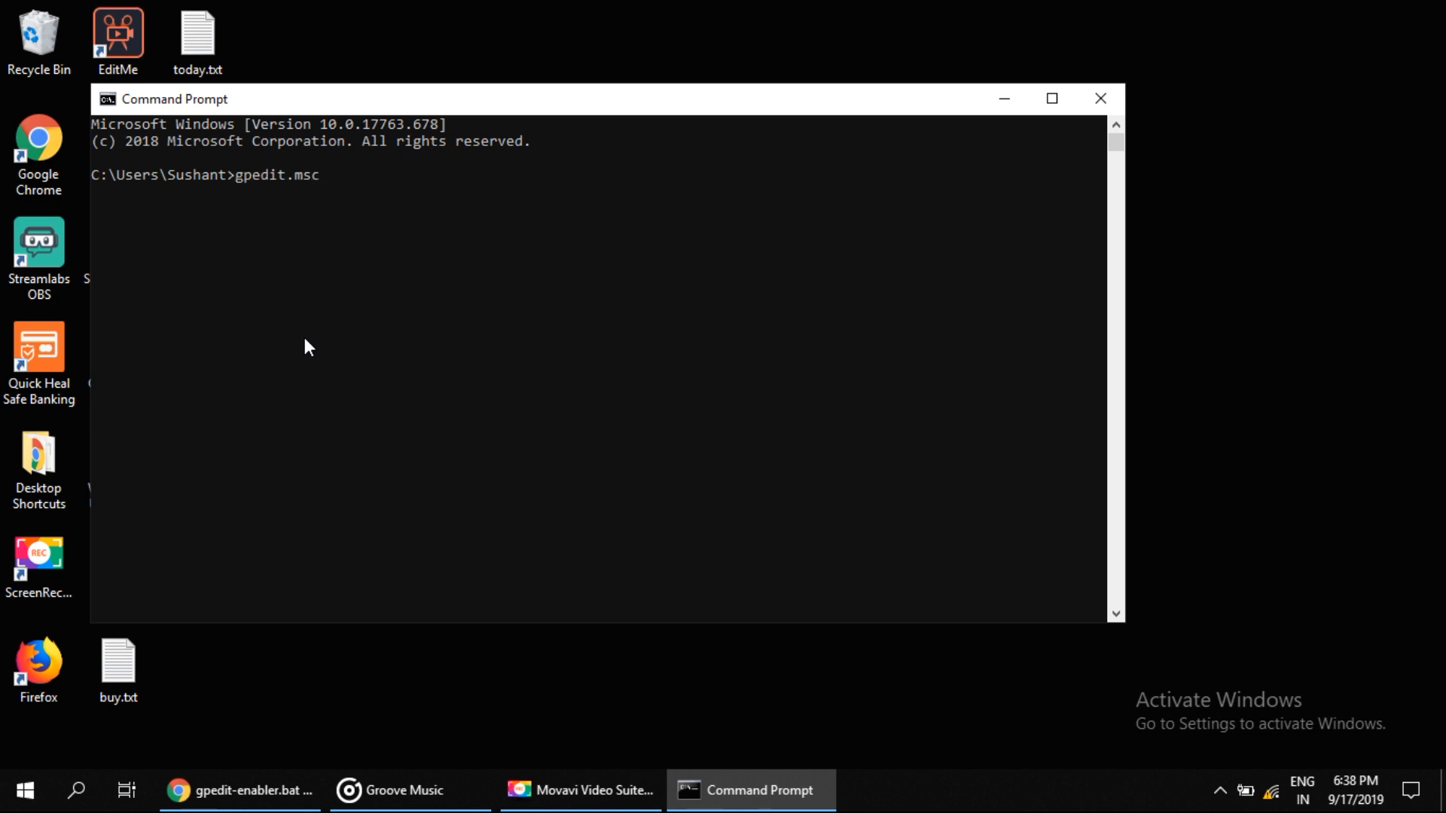
Run gpedit.msc to launch Local Group Policy Editor showing Computer and User Configuration.
key("Return")
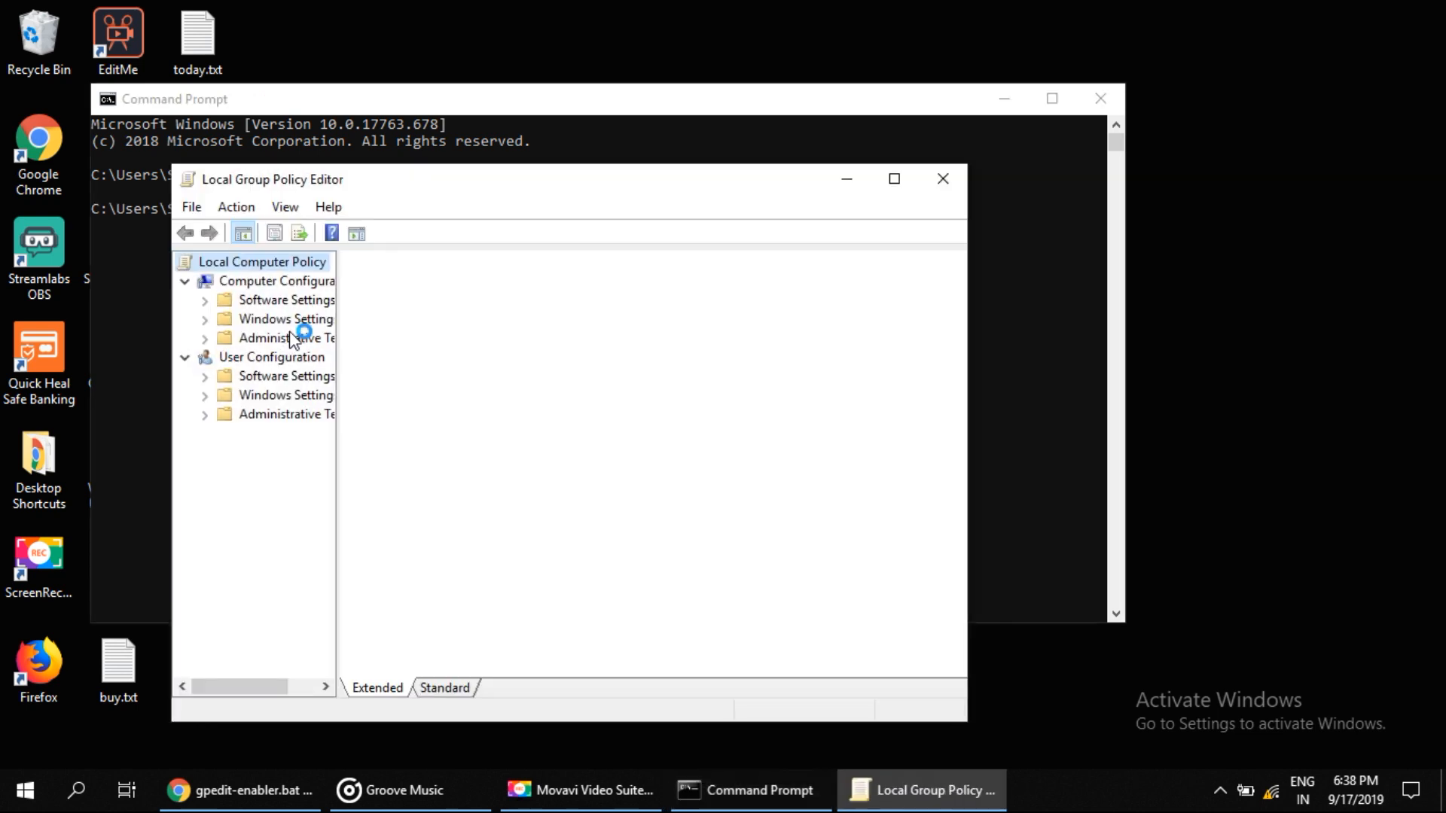
mouse_move(465, 243)
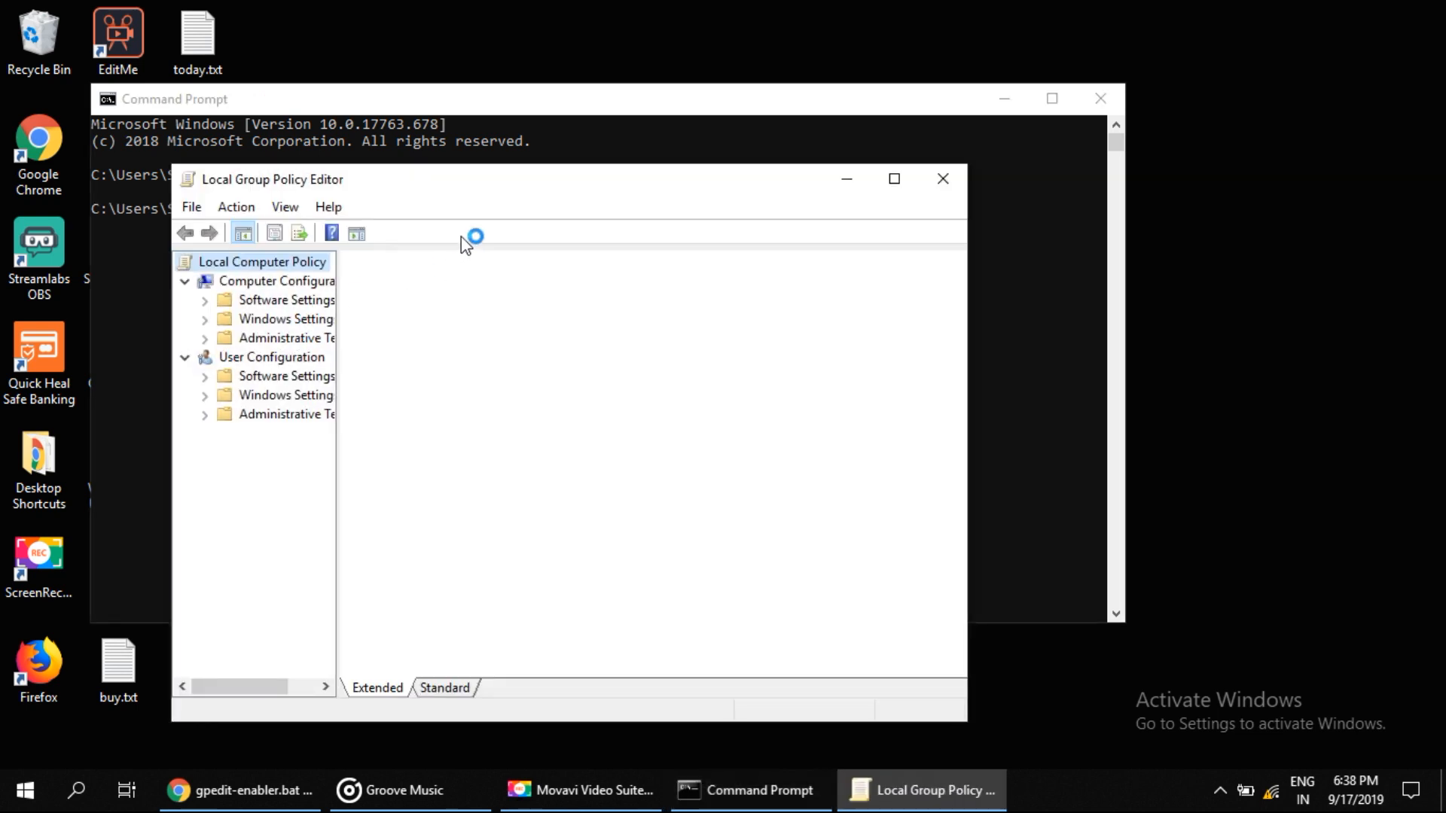
mouse_move(656, 424)
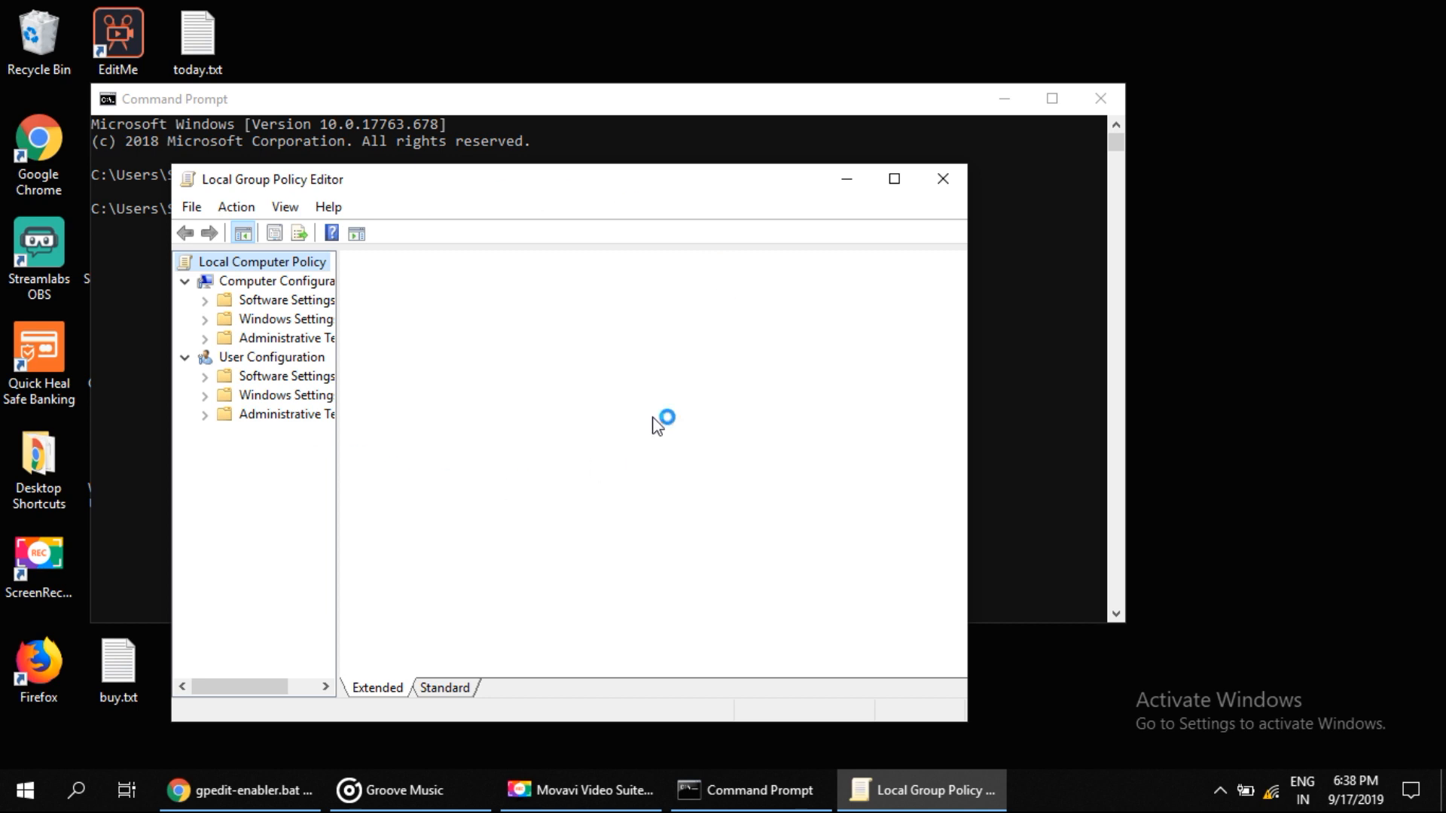
left_click(261, 260)
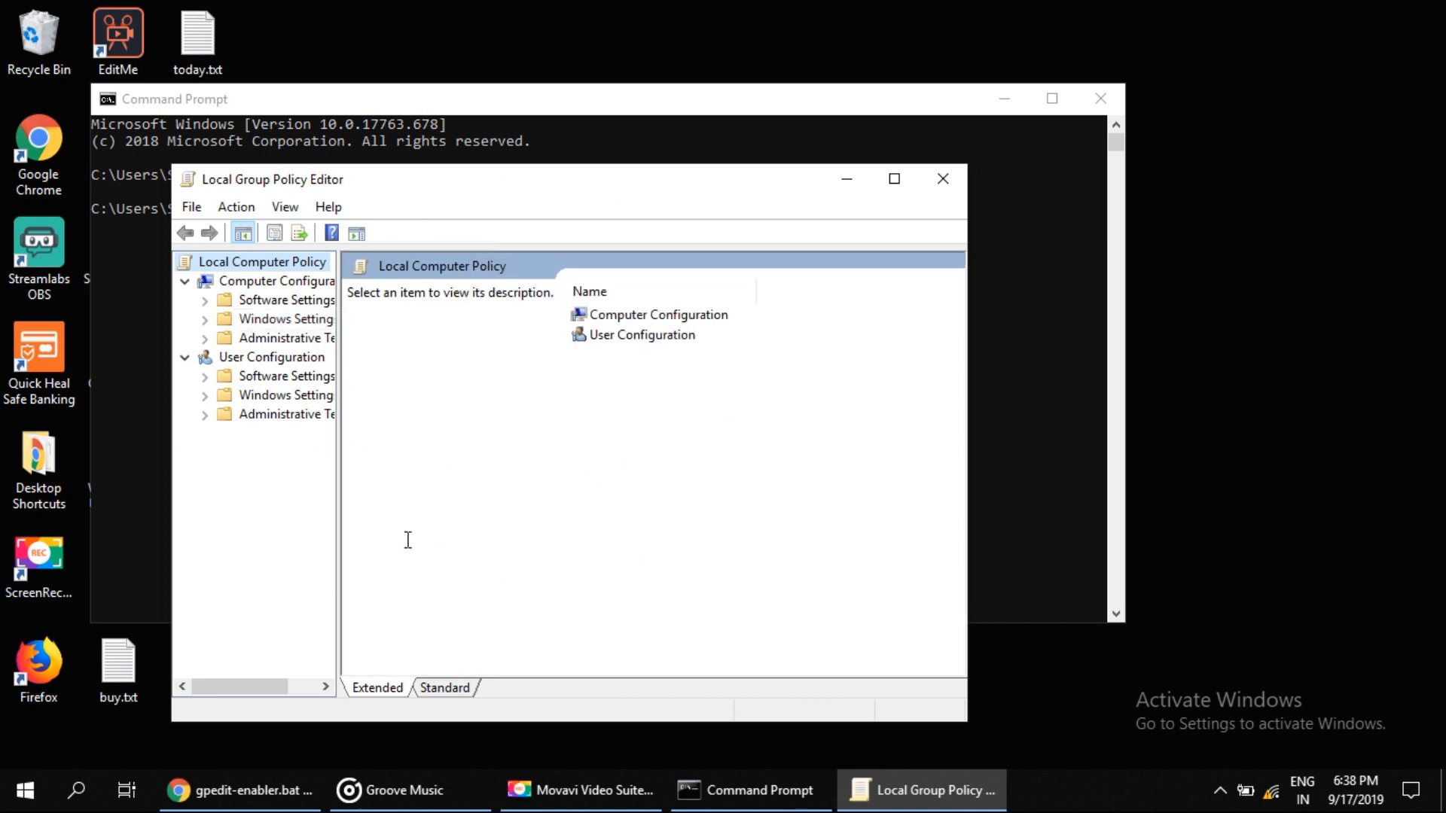
mouse_move(677, 477)
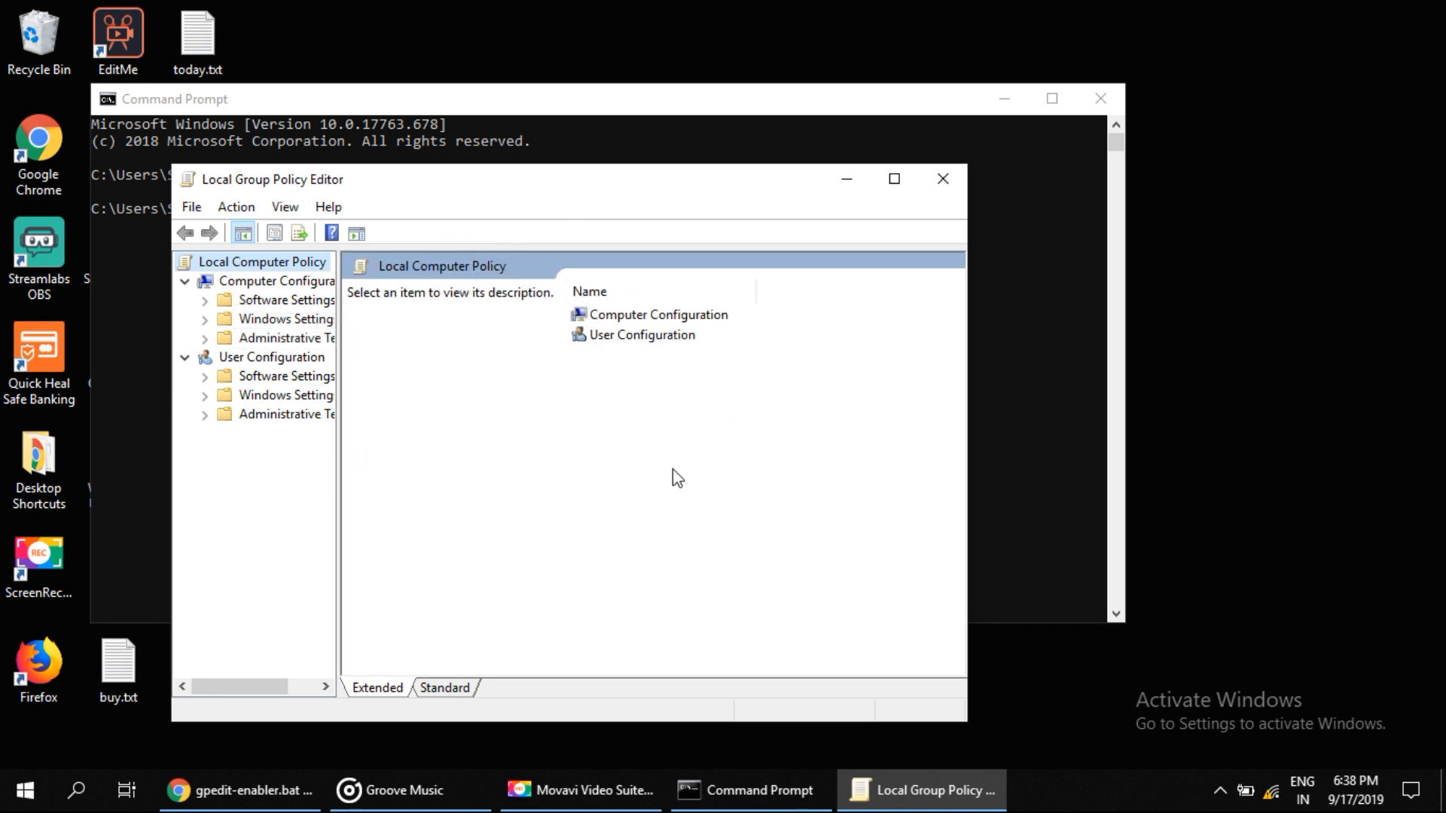